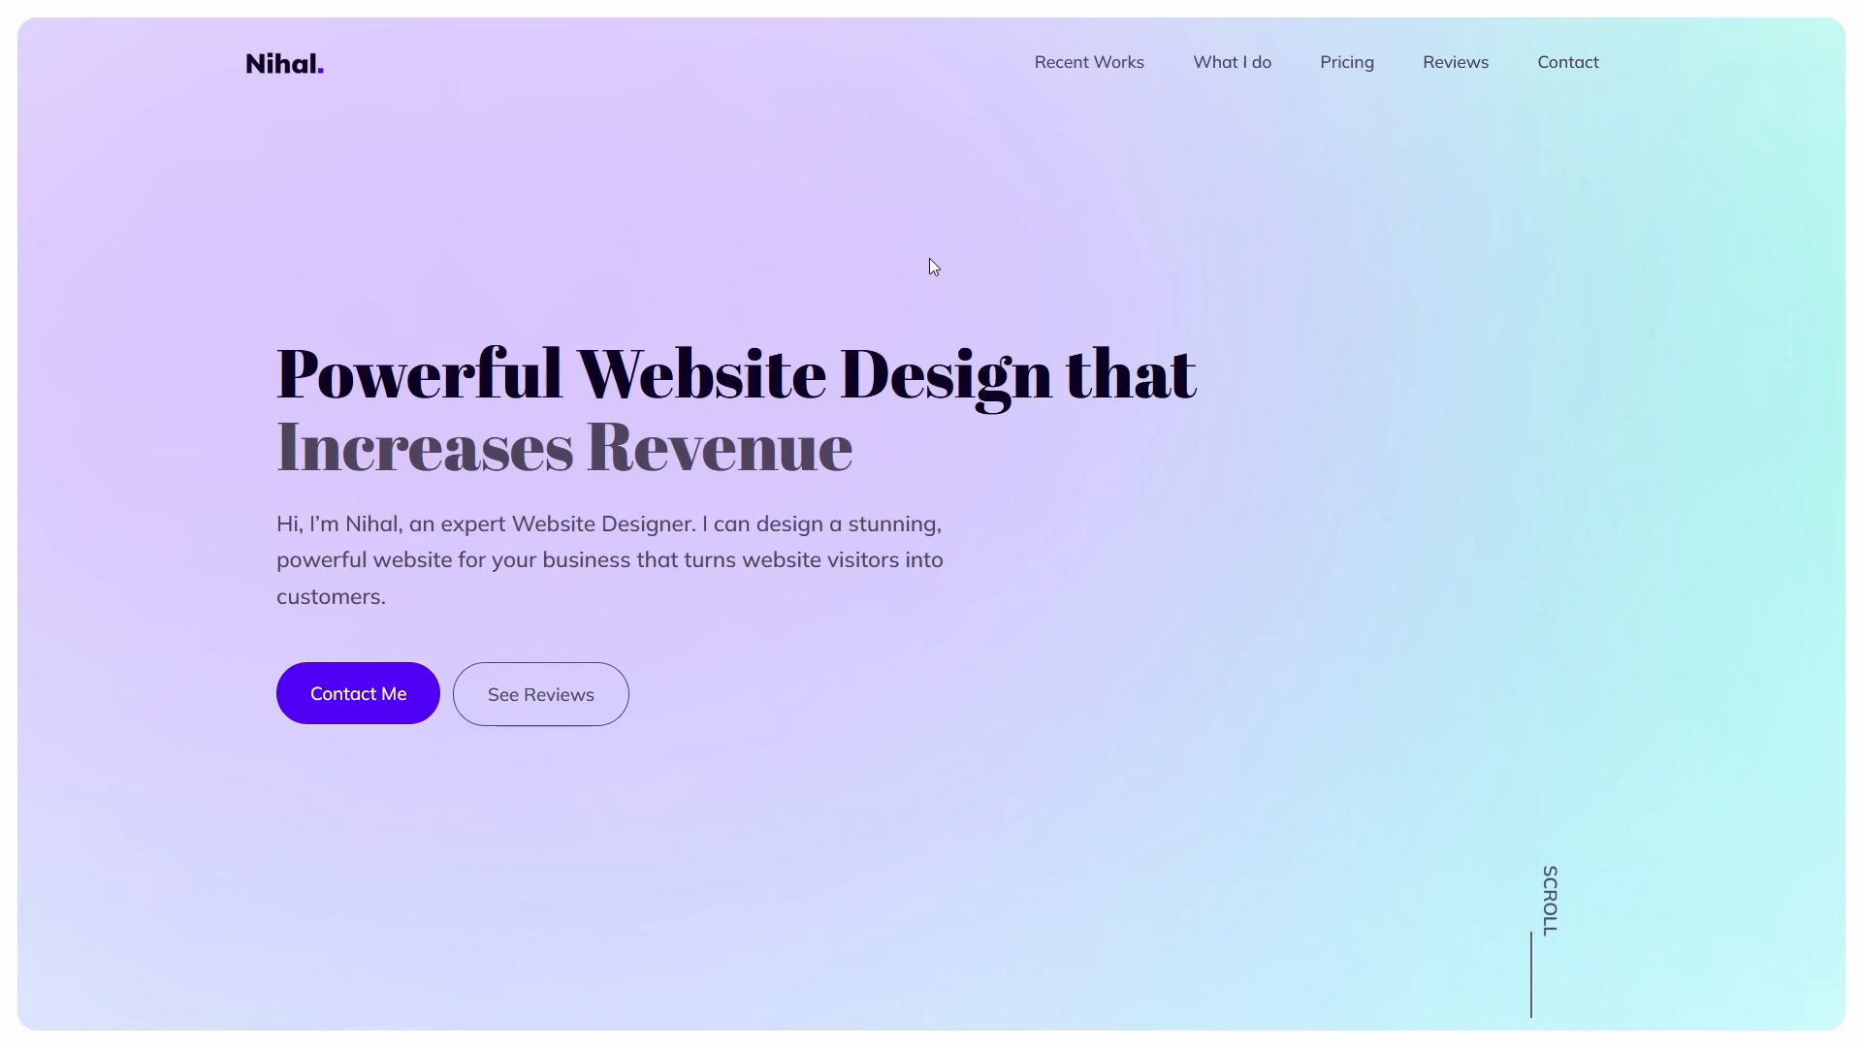
mouse_move(1380, 108)
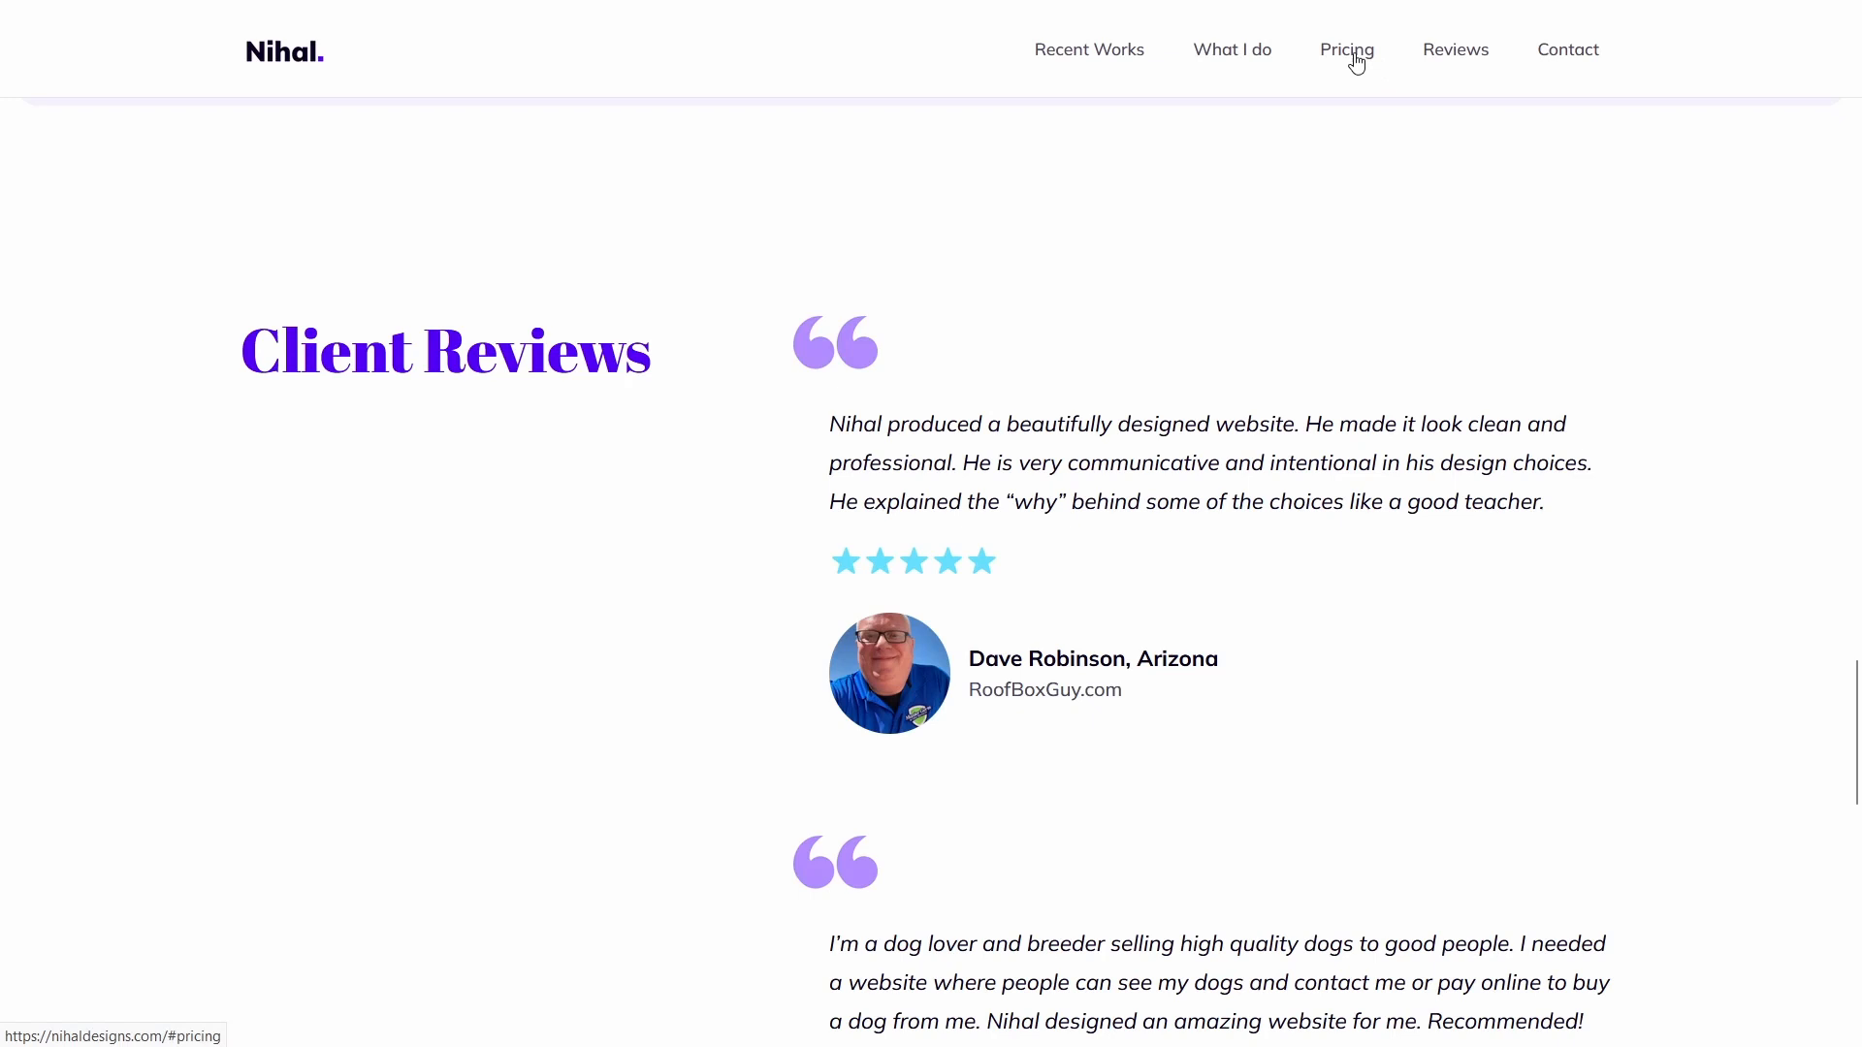
- Use the header Pricing link on the live site to jump to Pricing, scroll, then jump again
click(1345, 50)
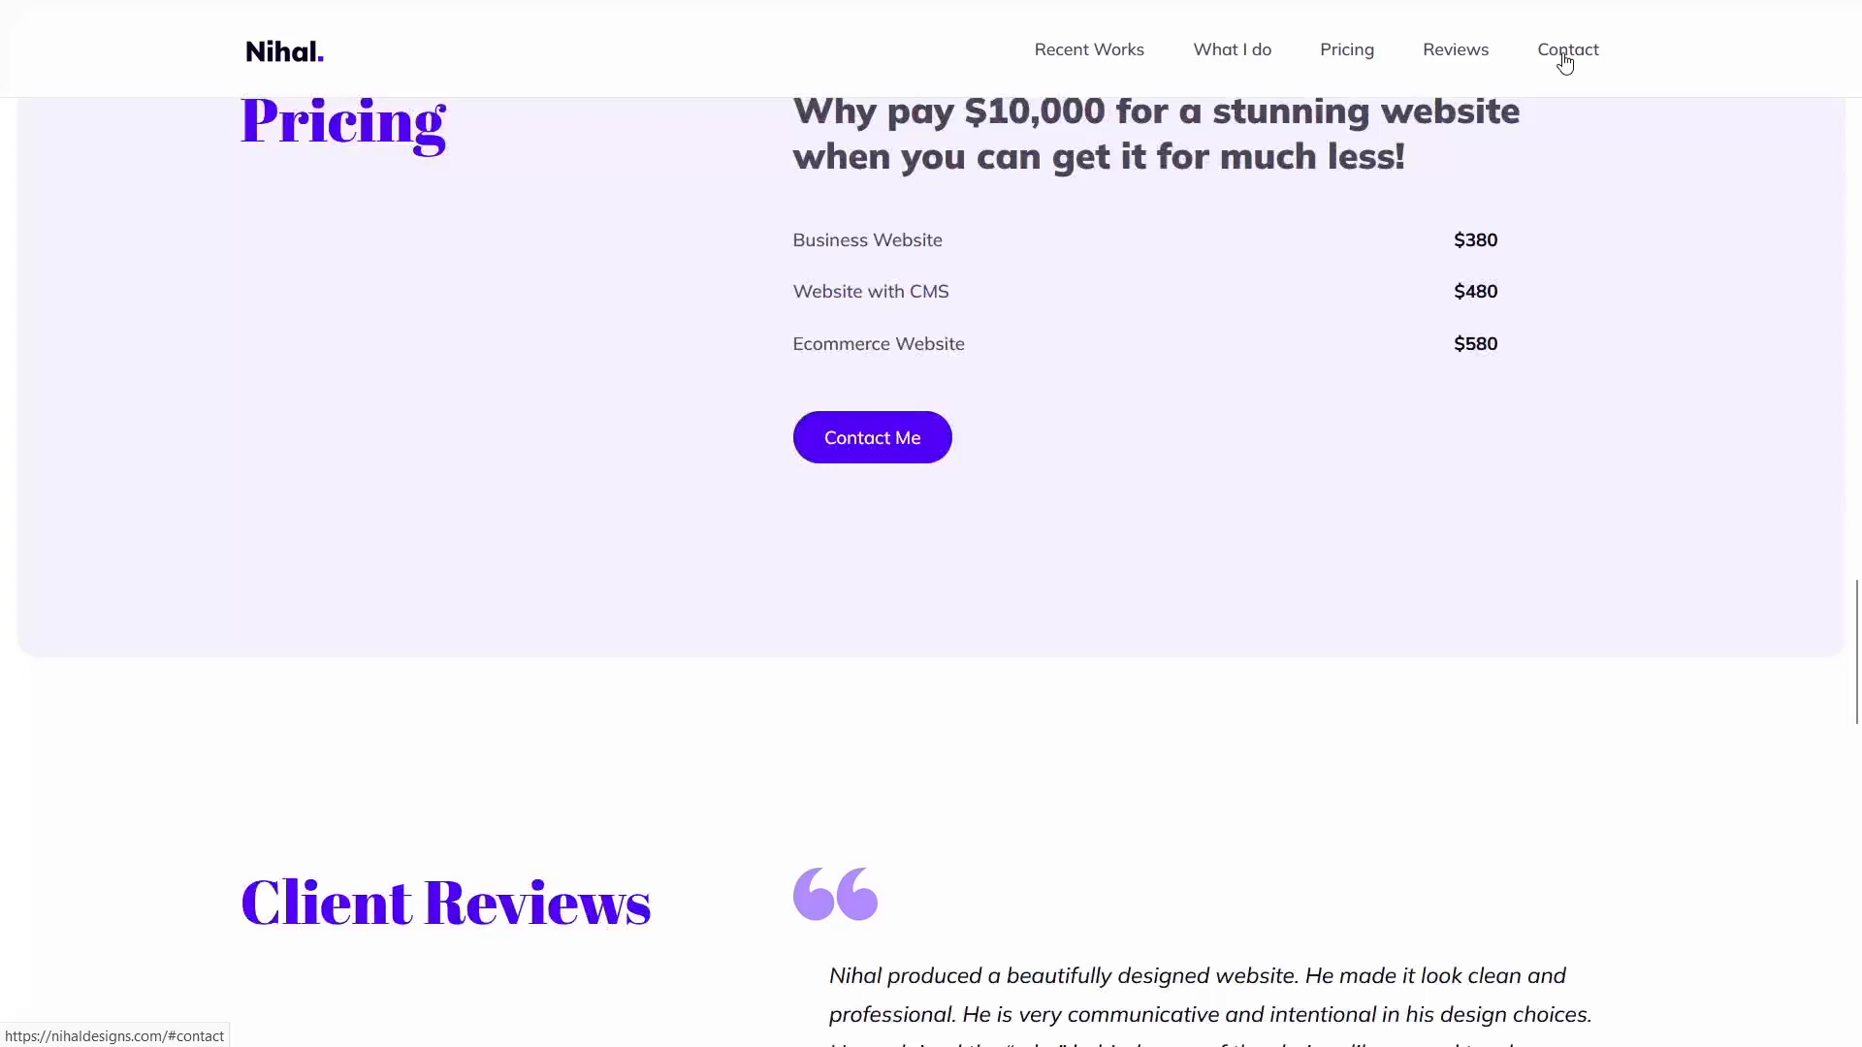
scroll(down, 3)
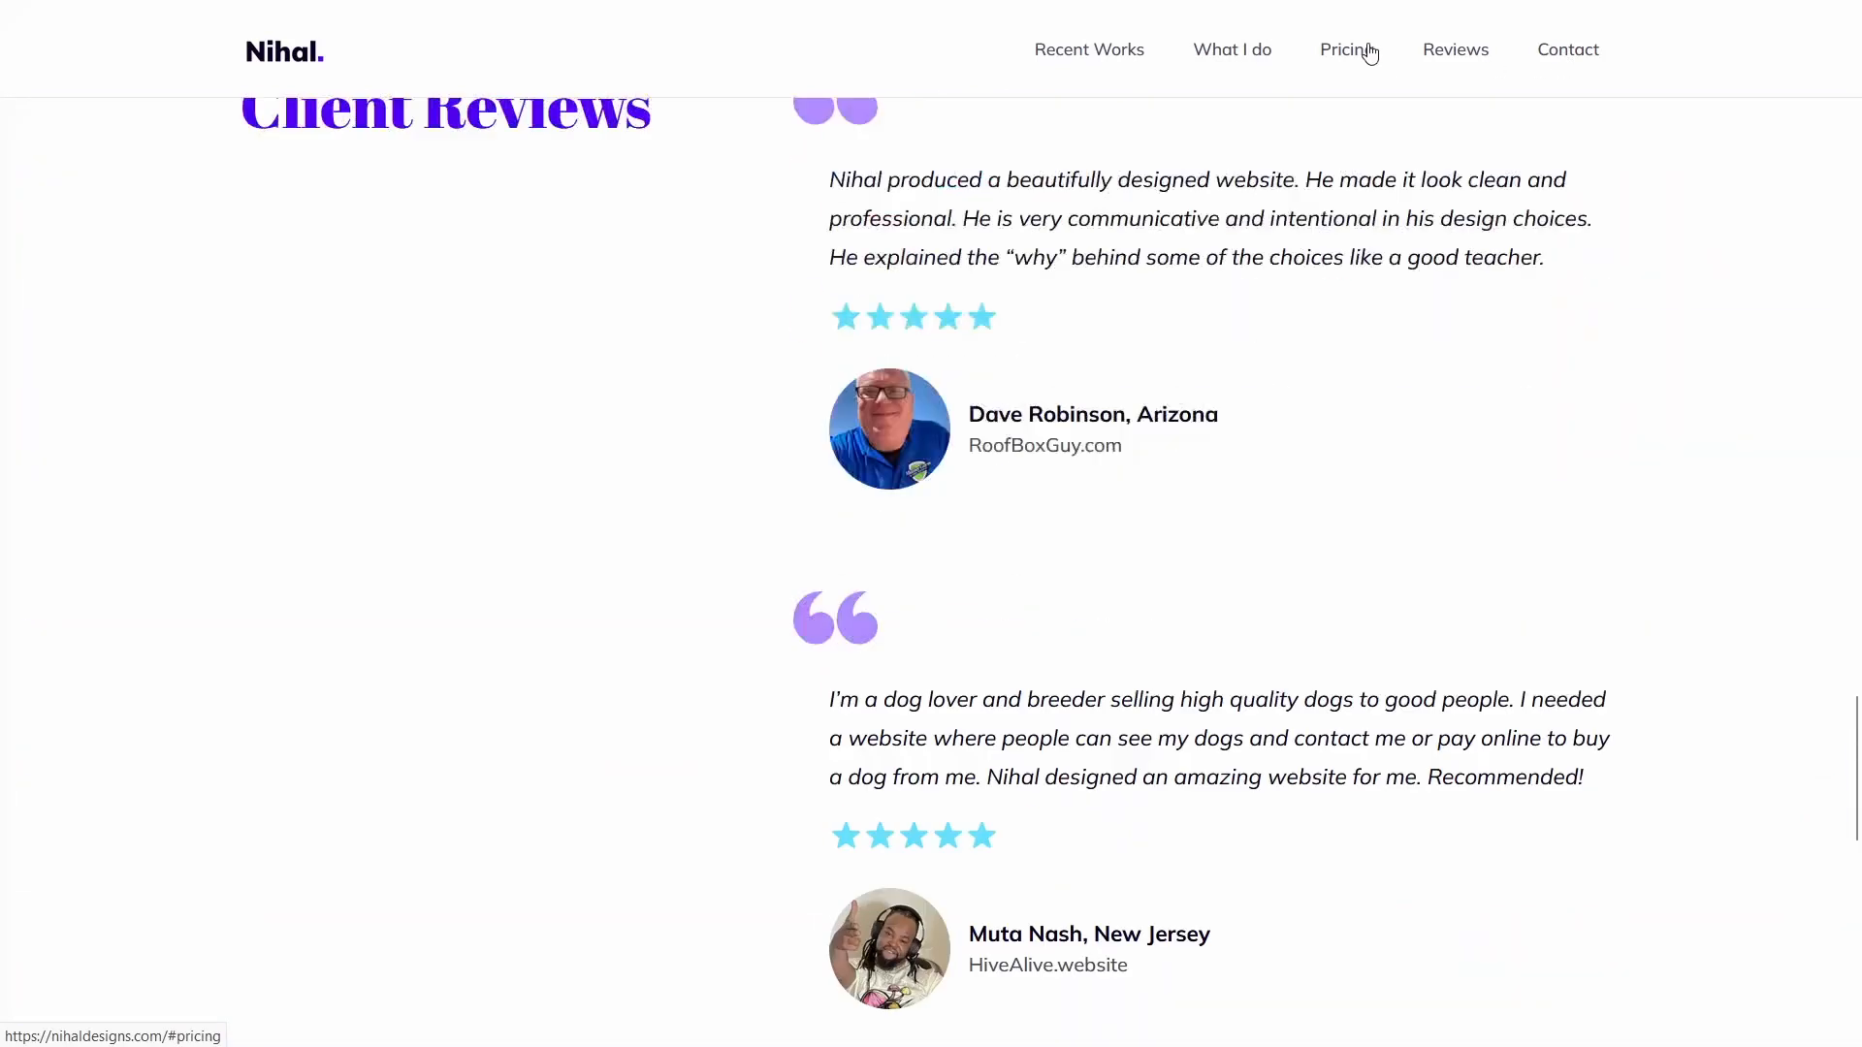
click(1340, 50)
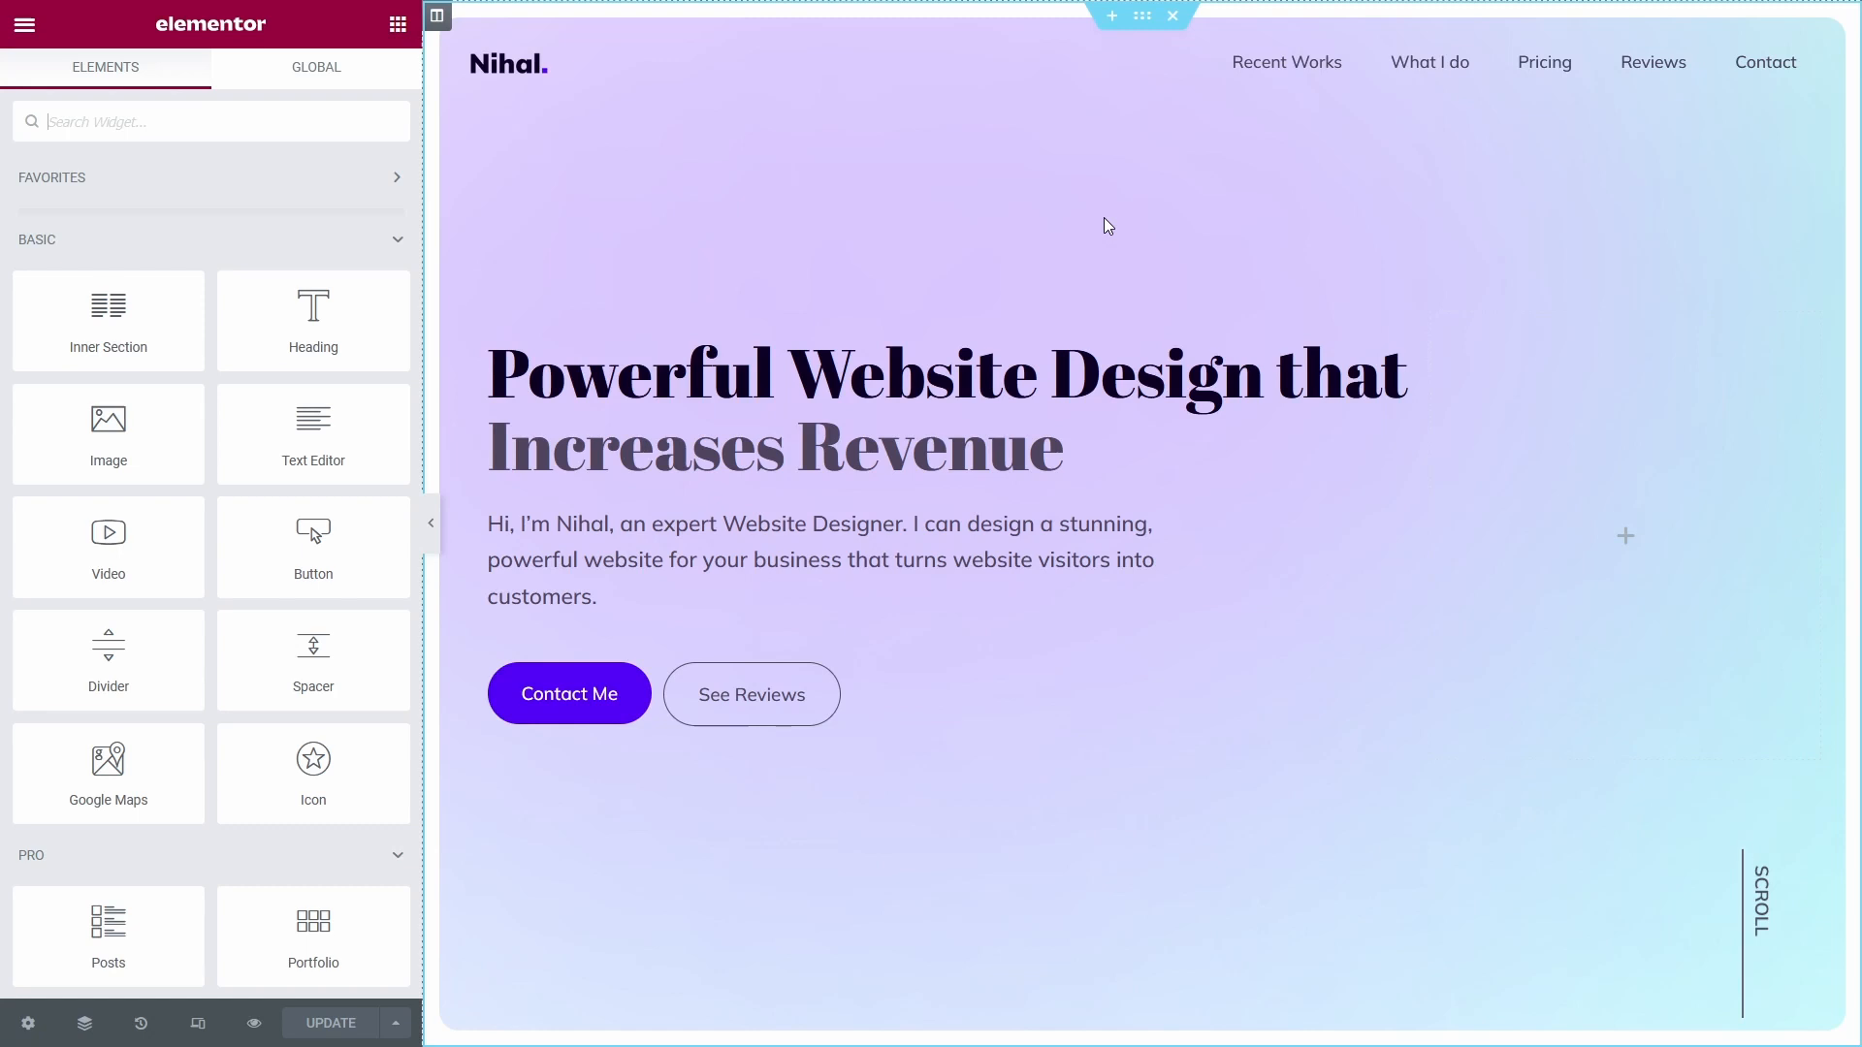
- Scroll to the Pricing section in Elementor and open its section settings
scroll(down, 3)
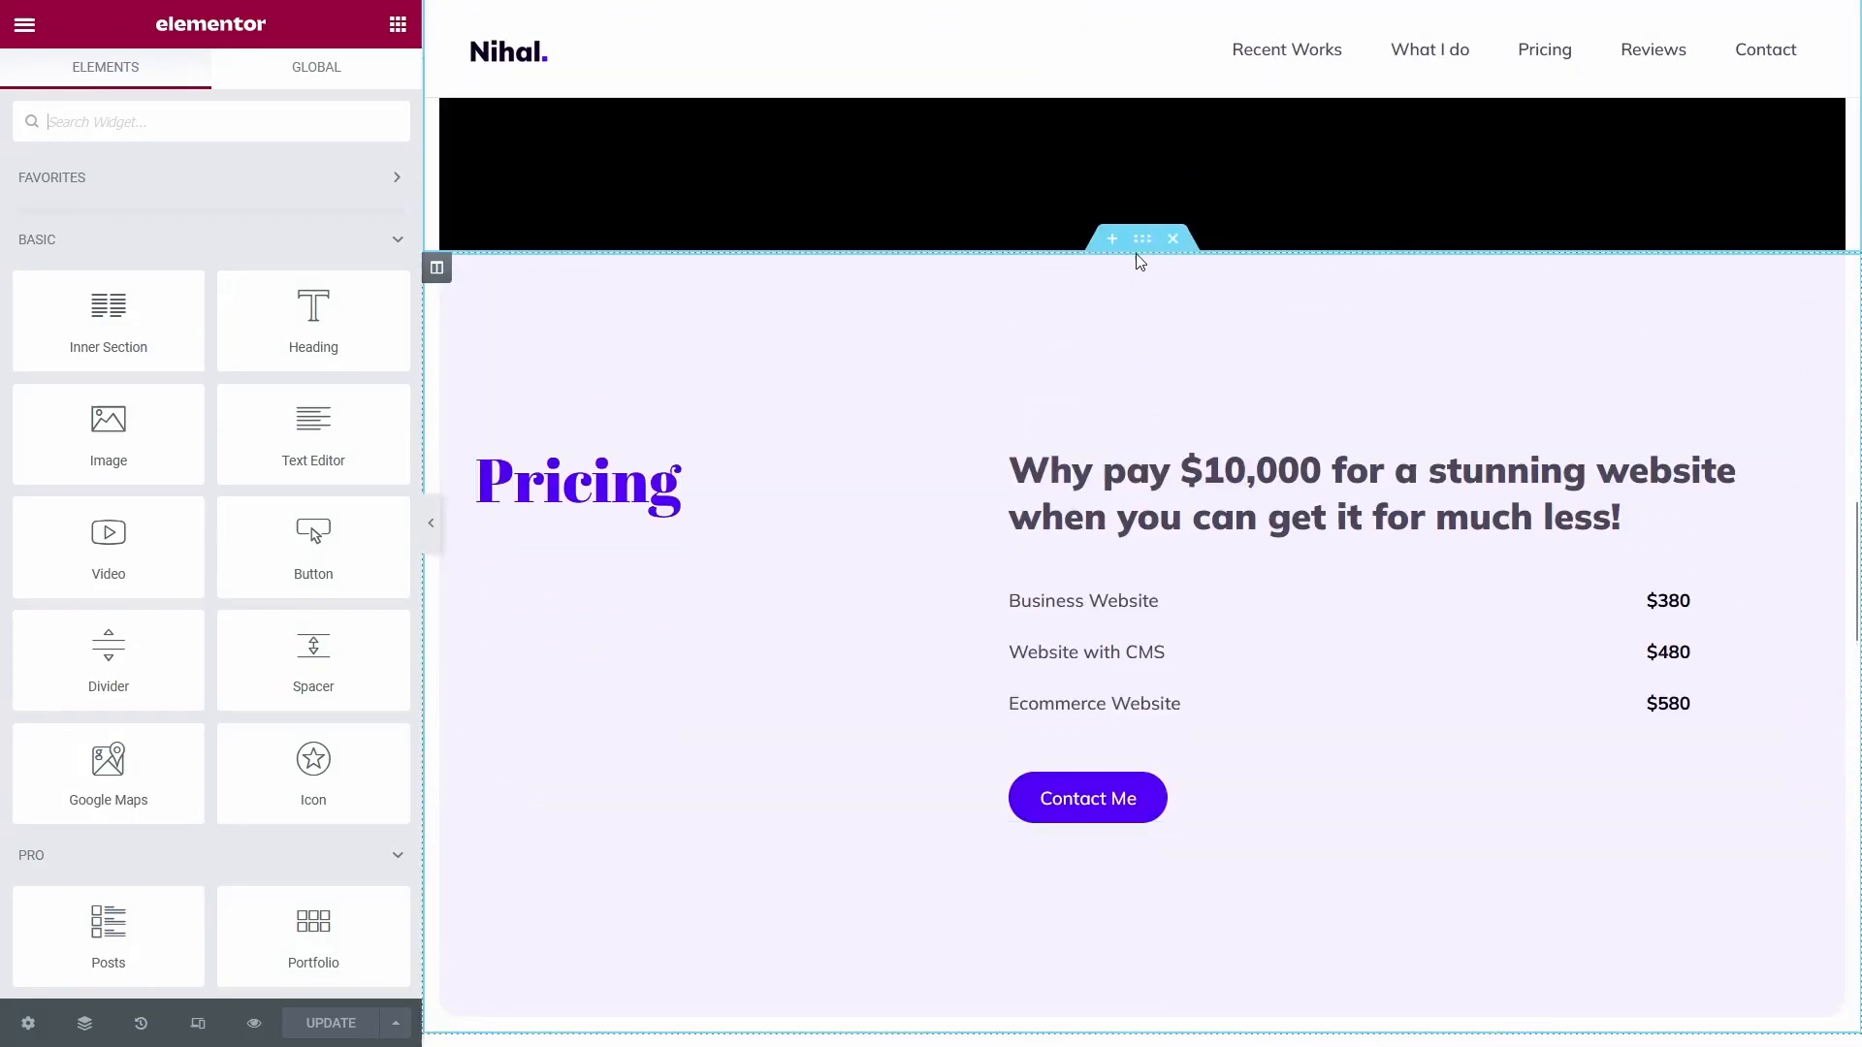
click(1141, 239)
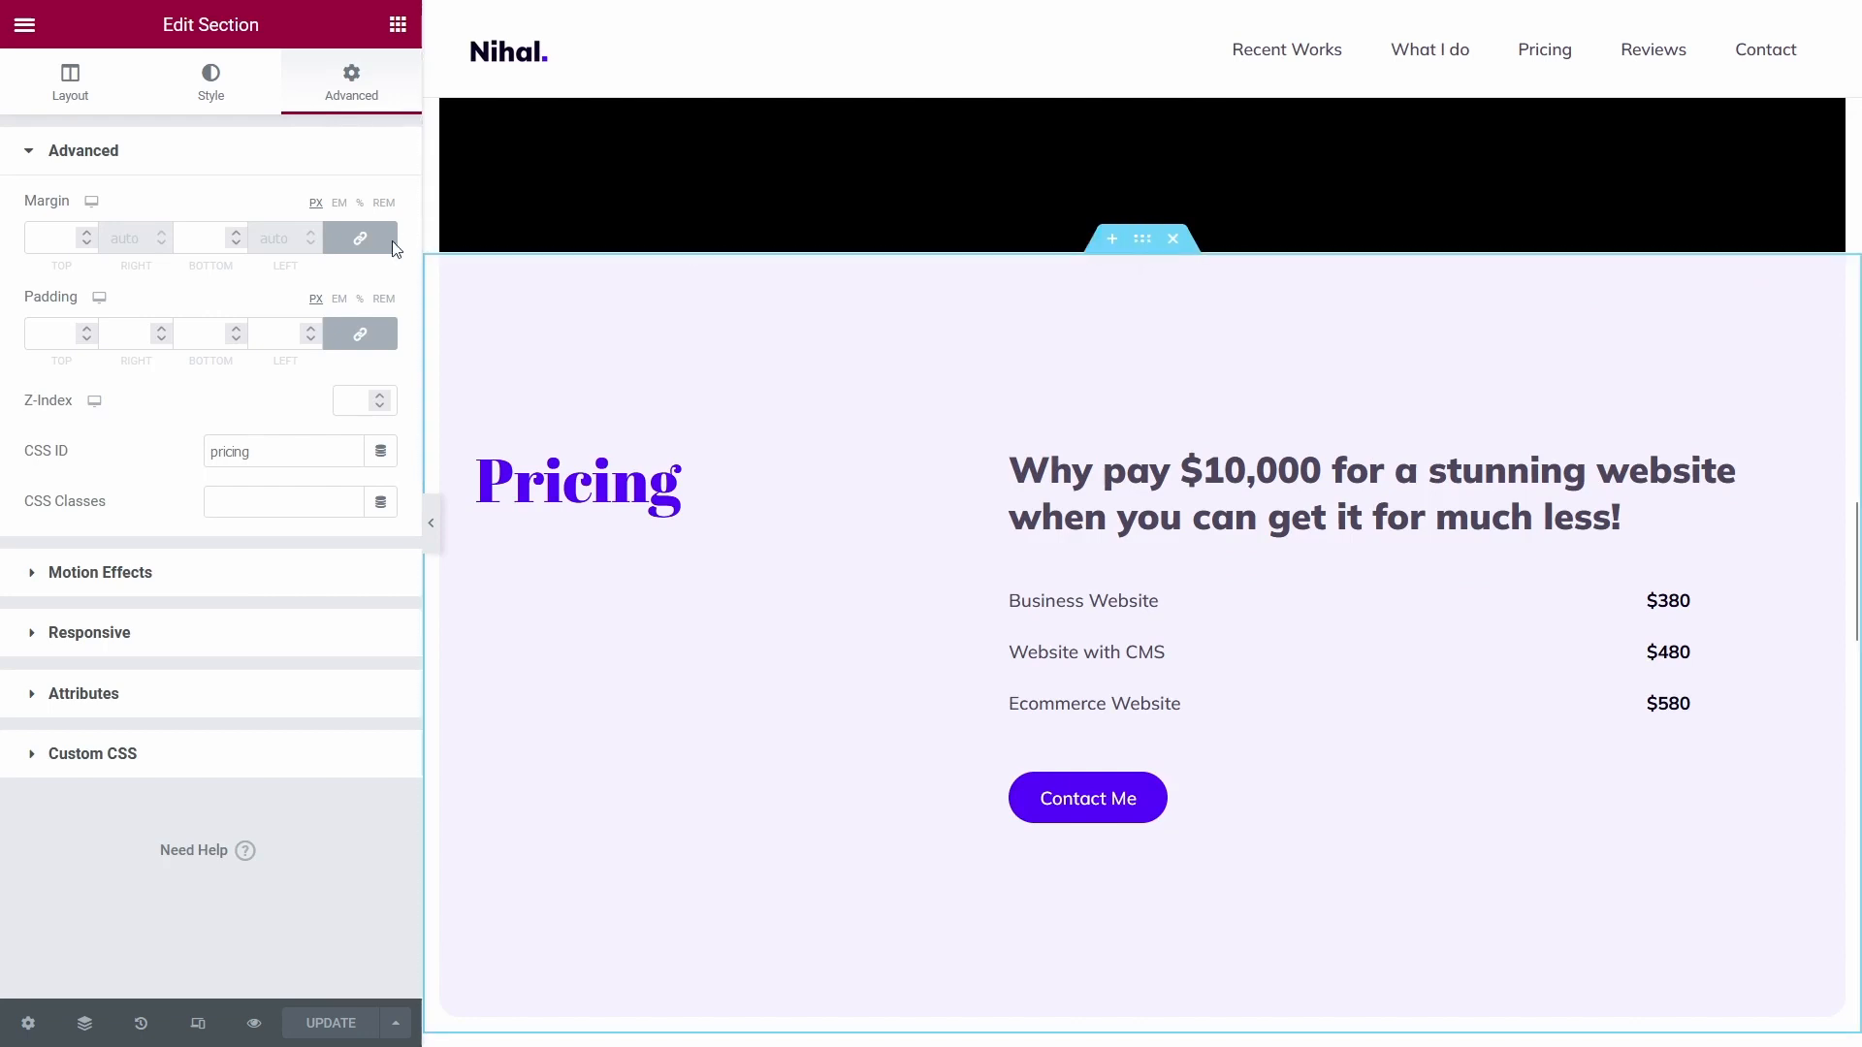
mouse_move(118, 468)
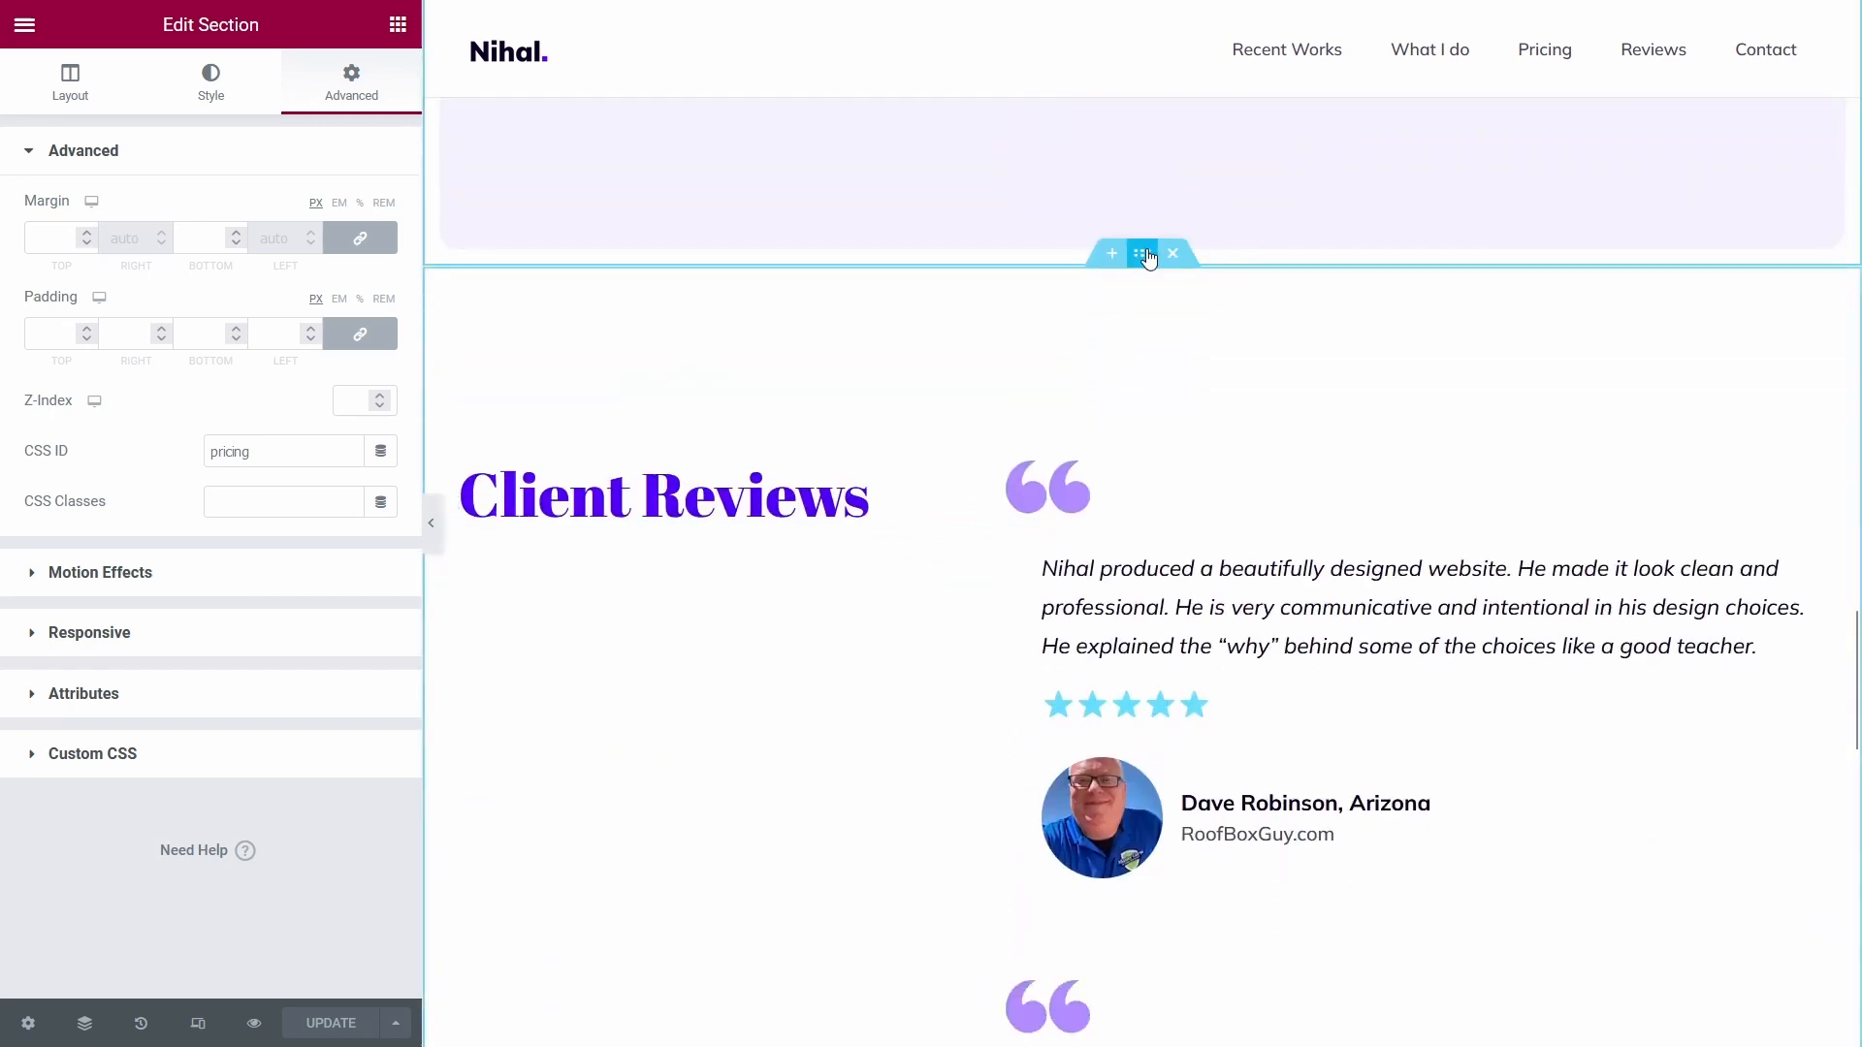
- Select the Client Reviews section and show its Advanced settings tab
click(70, 80)
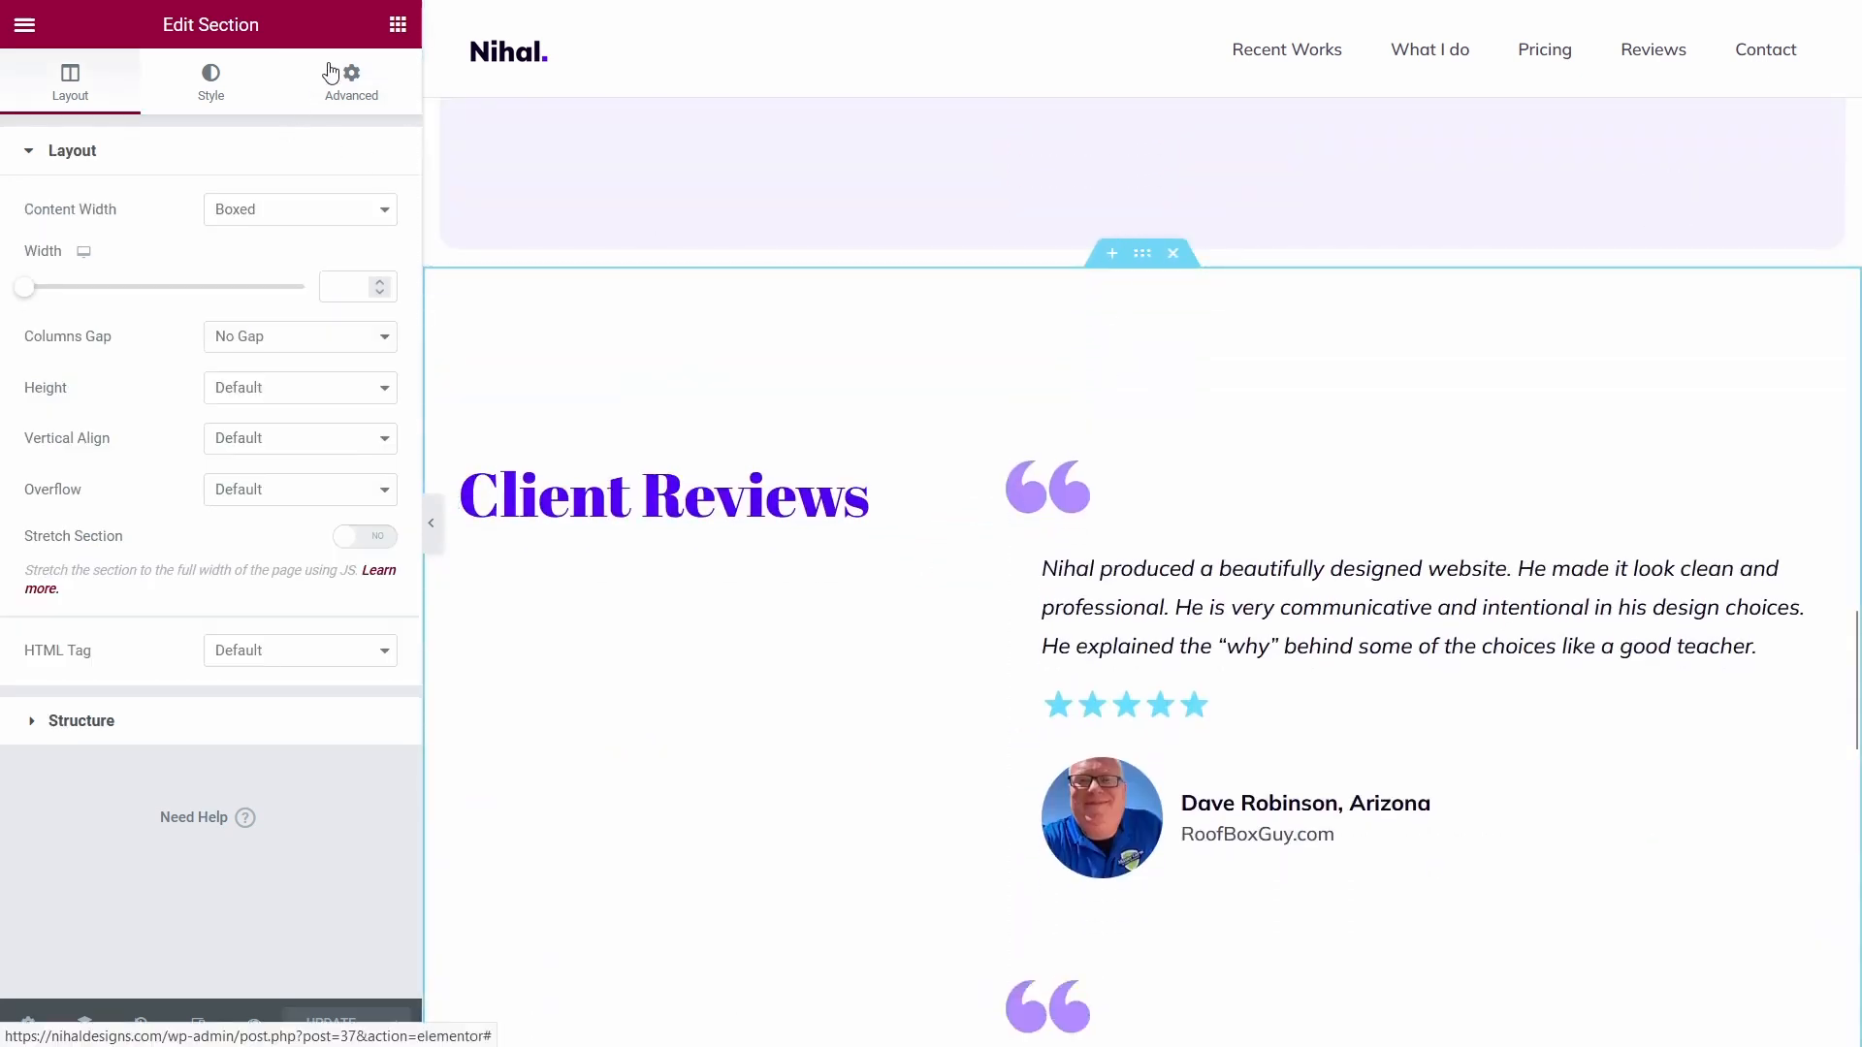
click(350, 80)
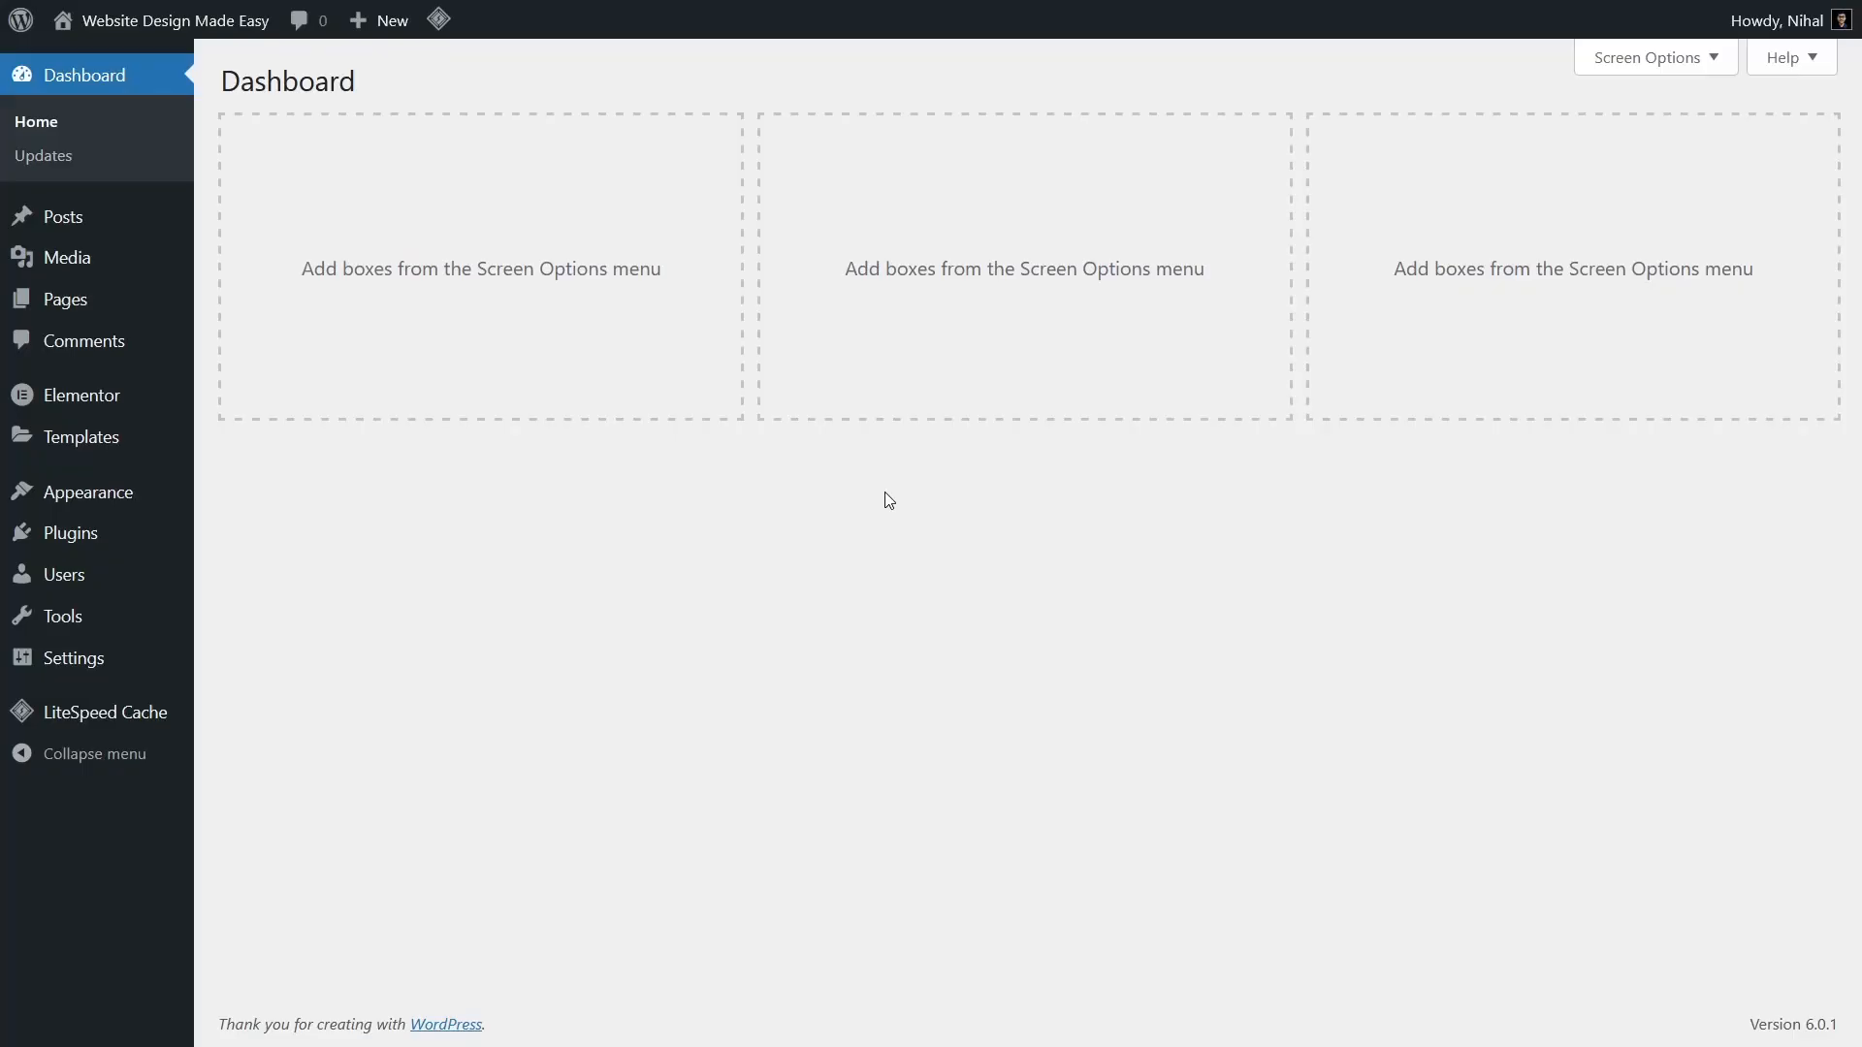
mouse_move(85, 491)
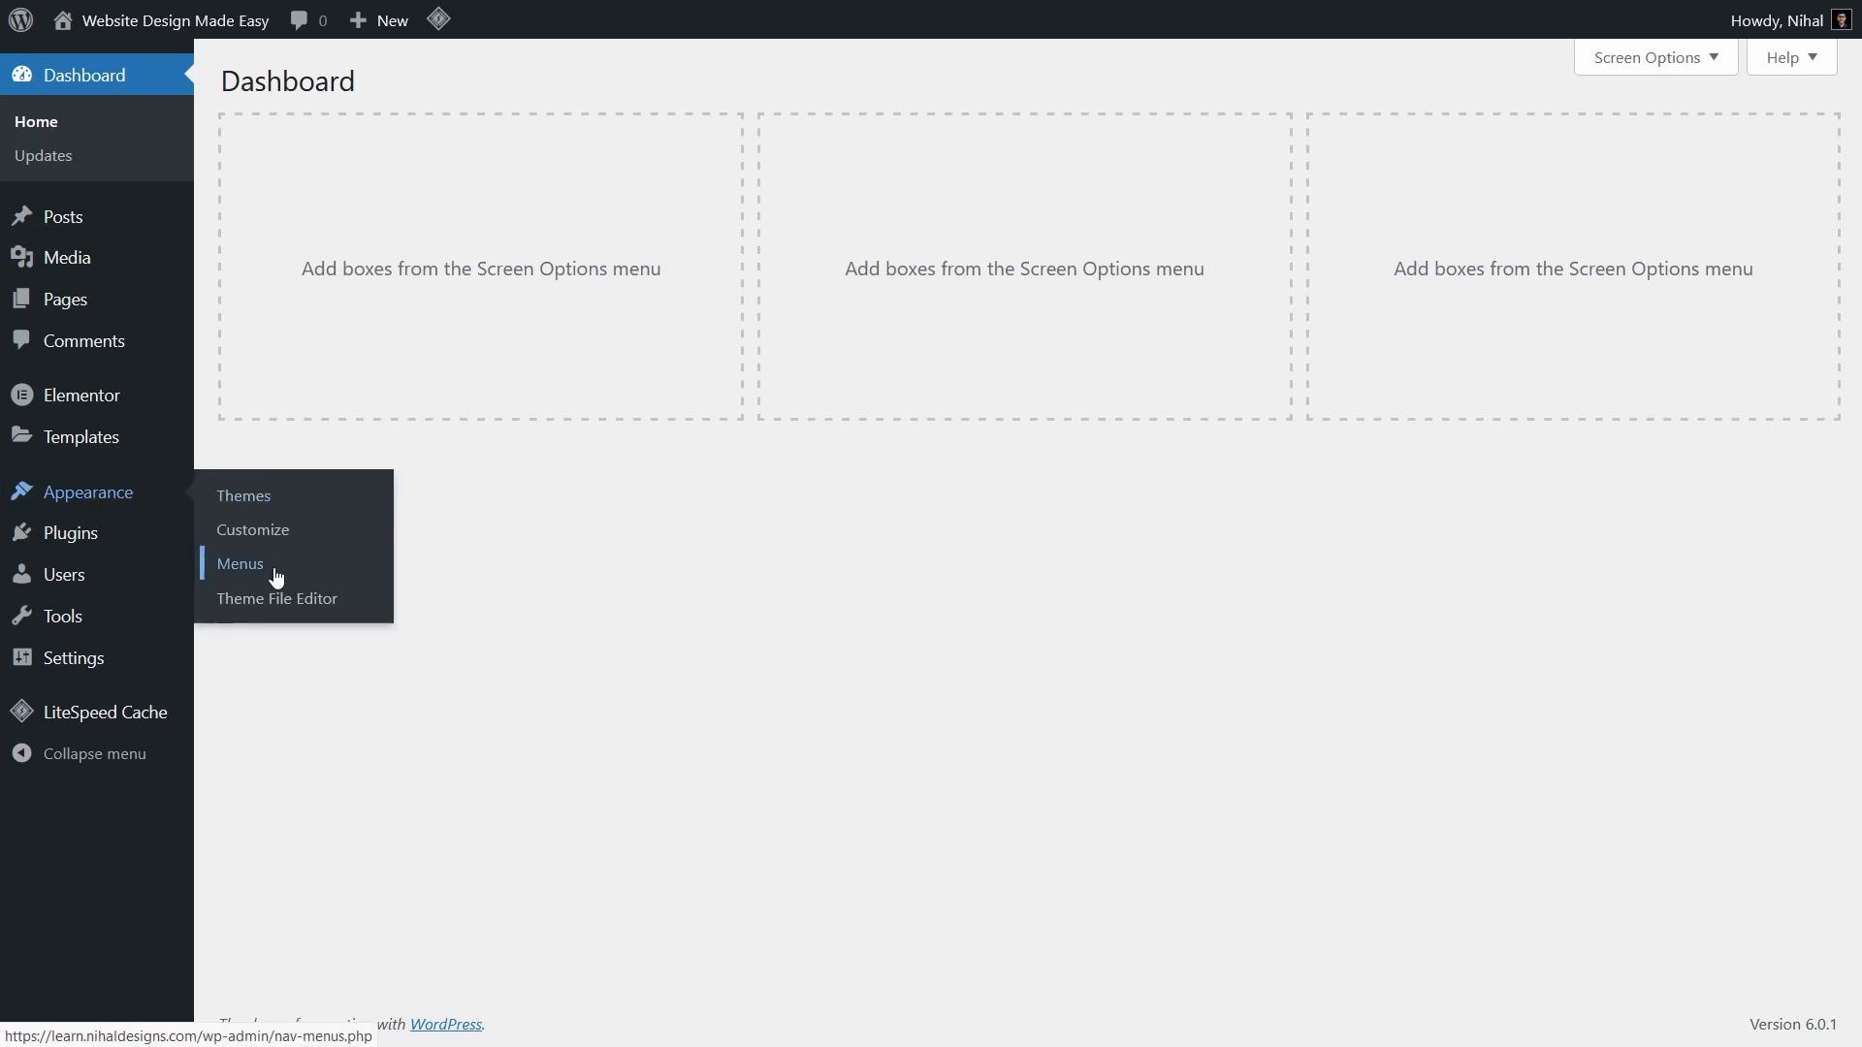
- Open Appearance > Menus for Main Menu and expand the Custom Links box
click(240, 565)
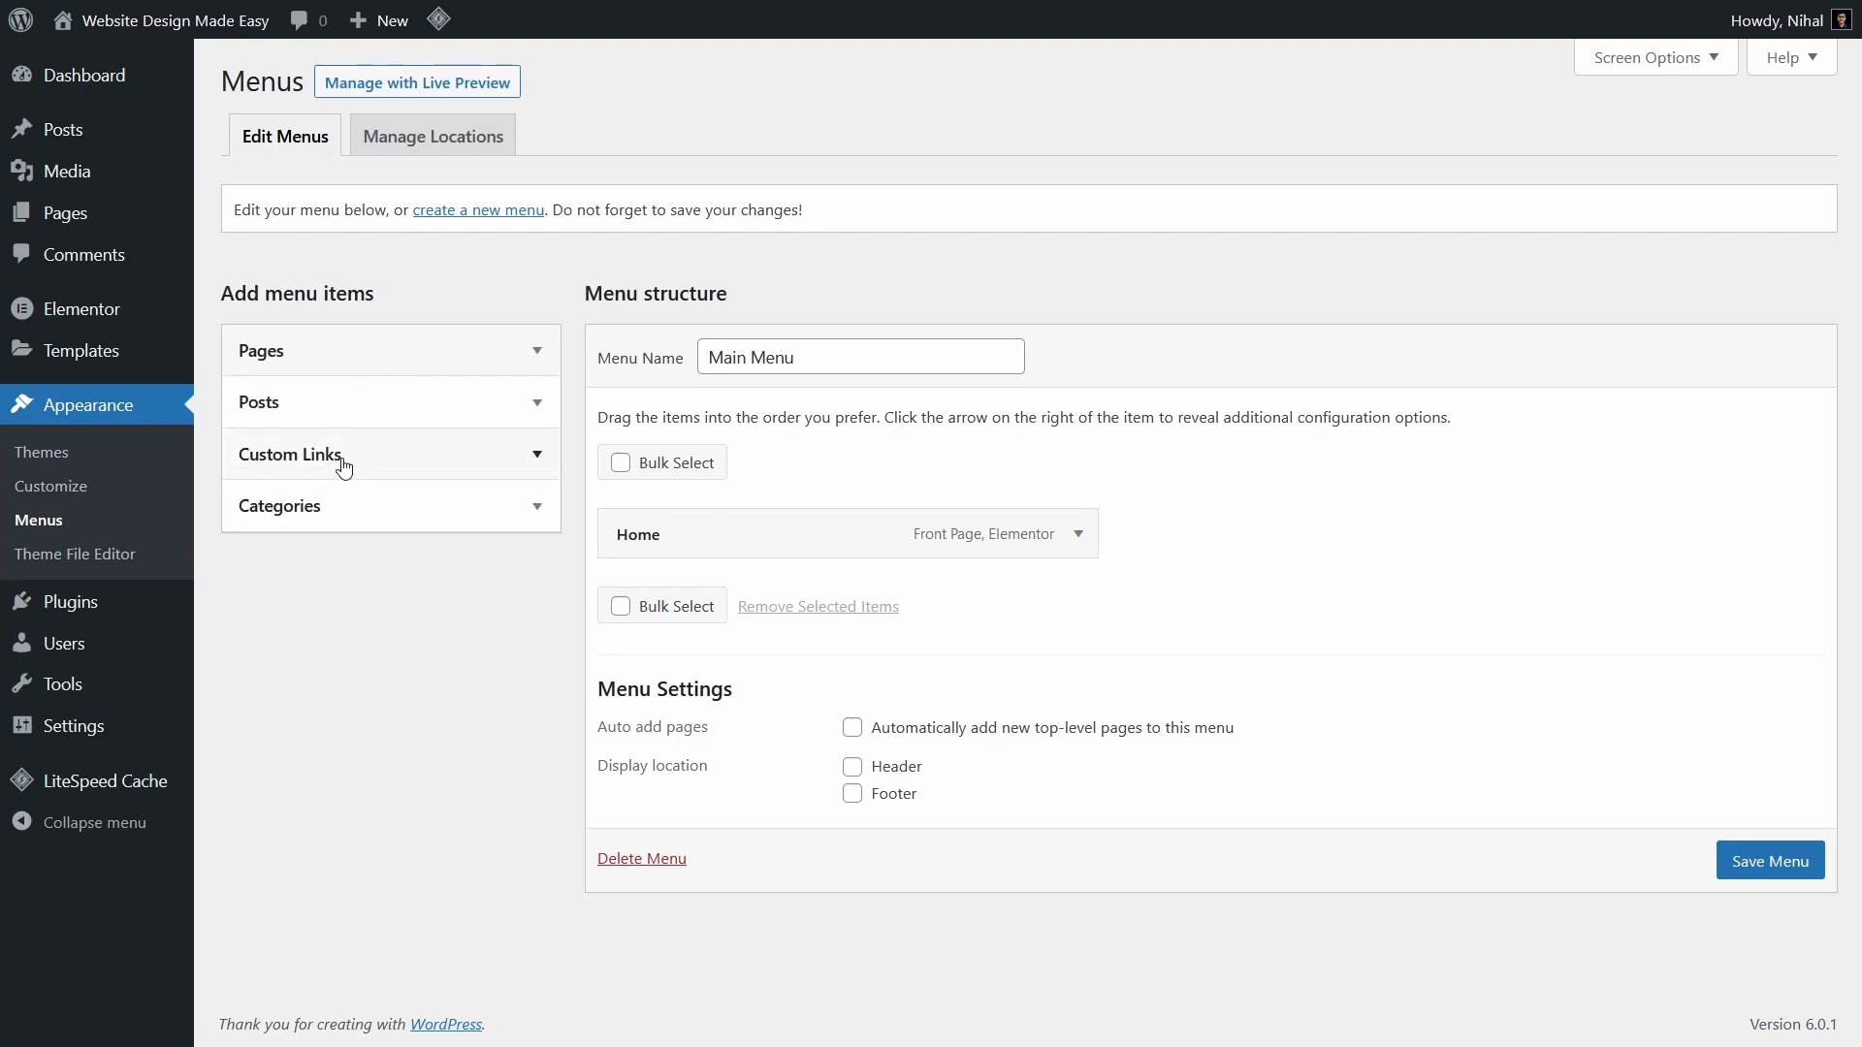
click(390, 454)
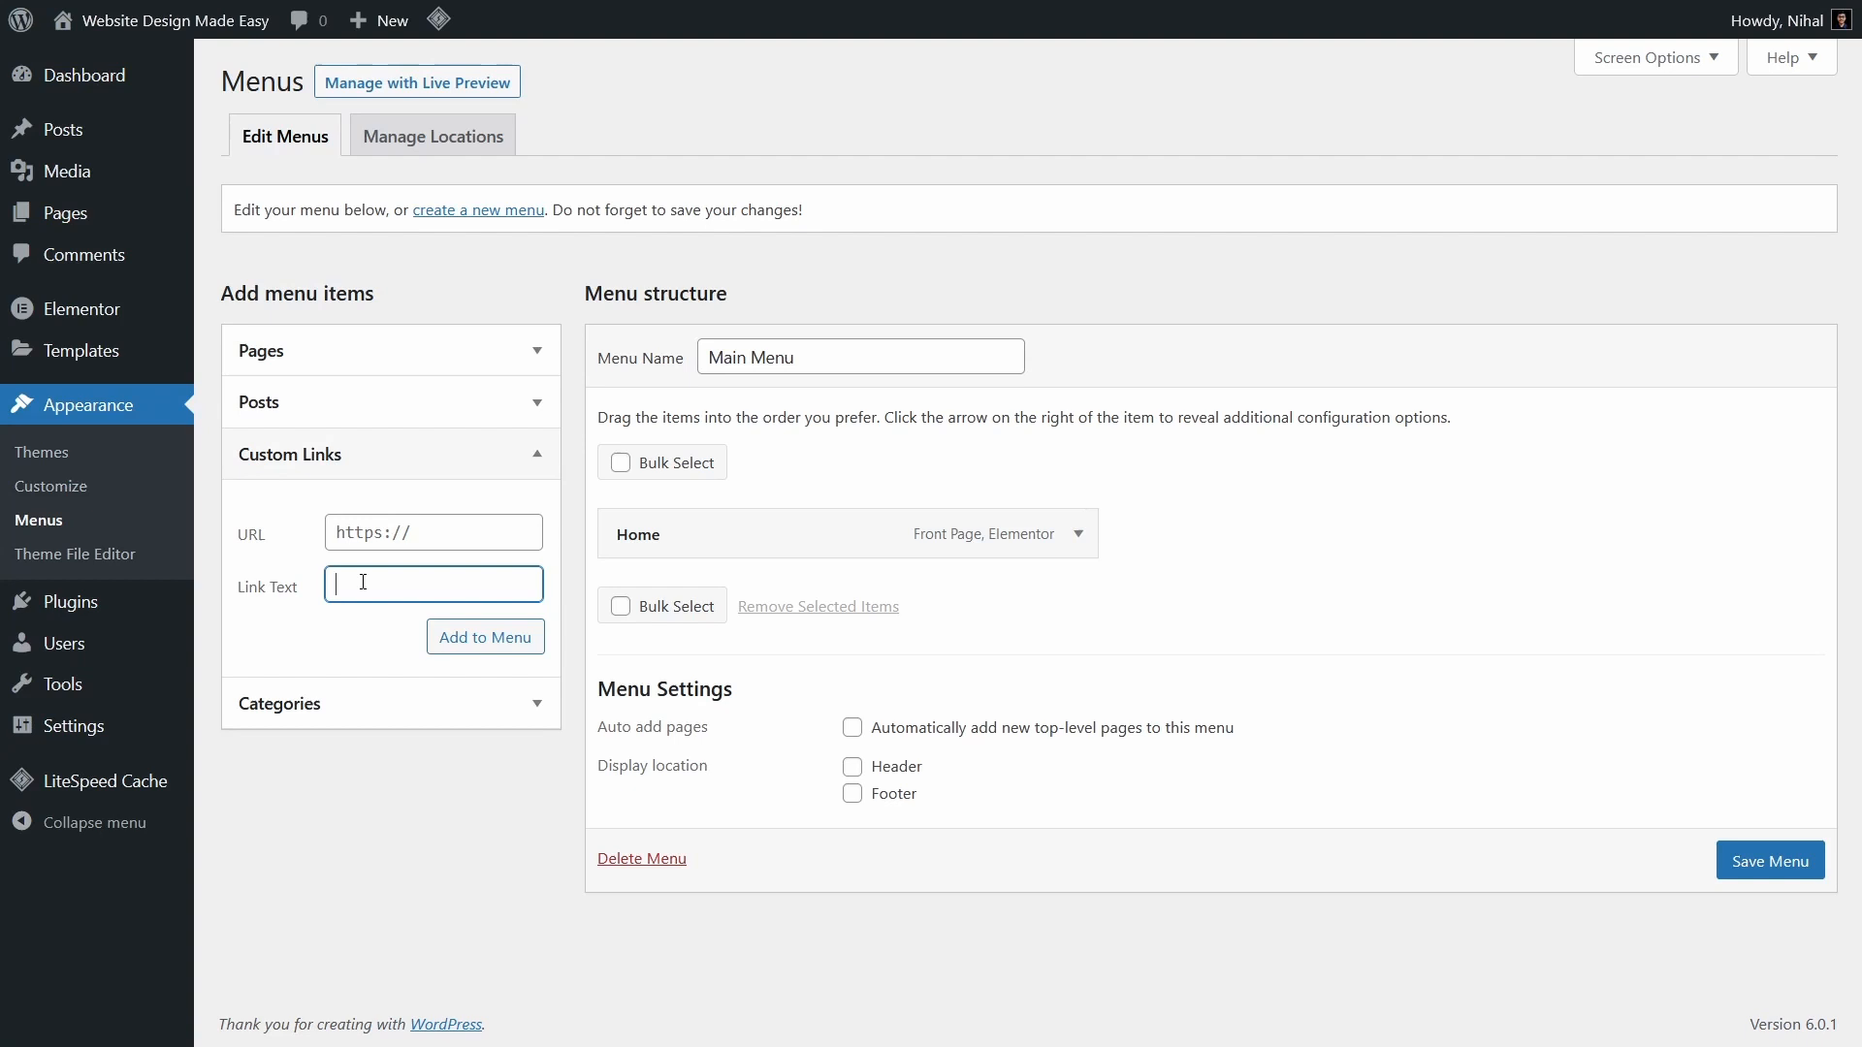
- Enter link text 'Pricing' and URL /#pricing in Custom Links, and add it to Main Menu
text(P)
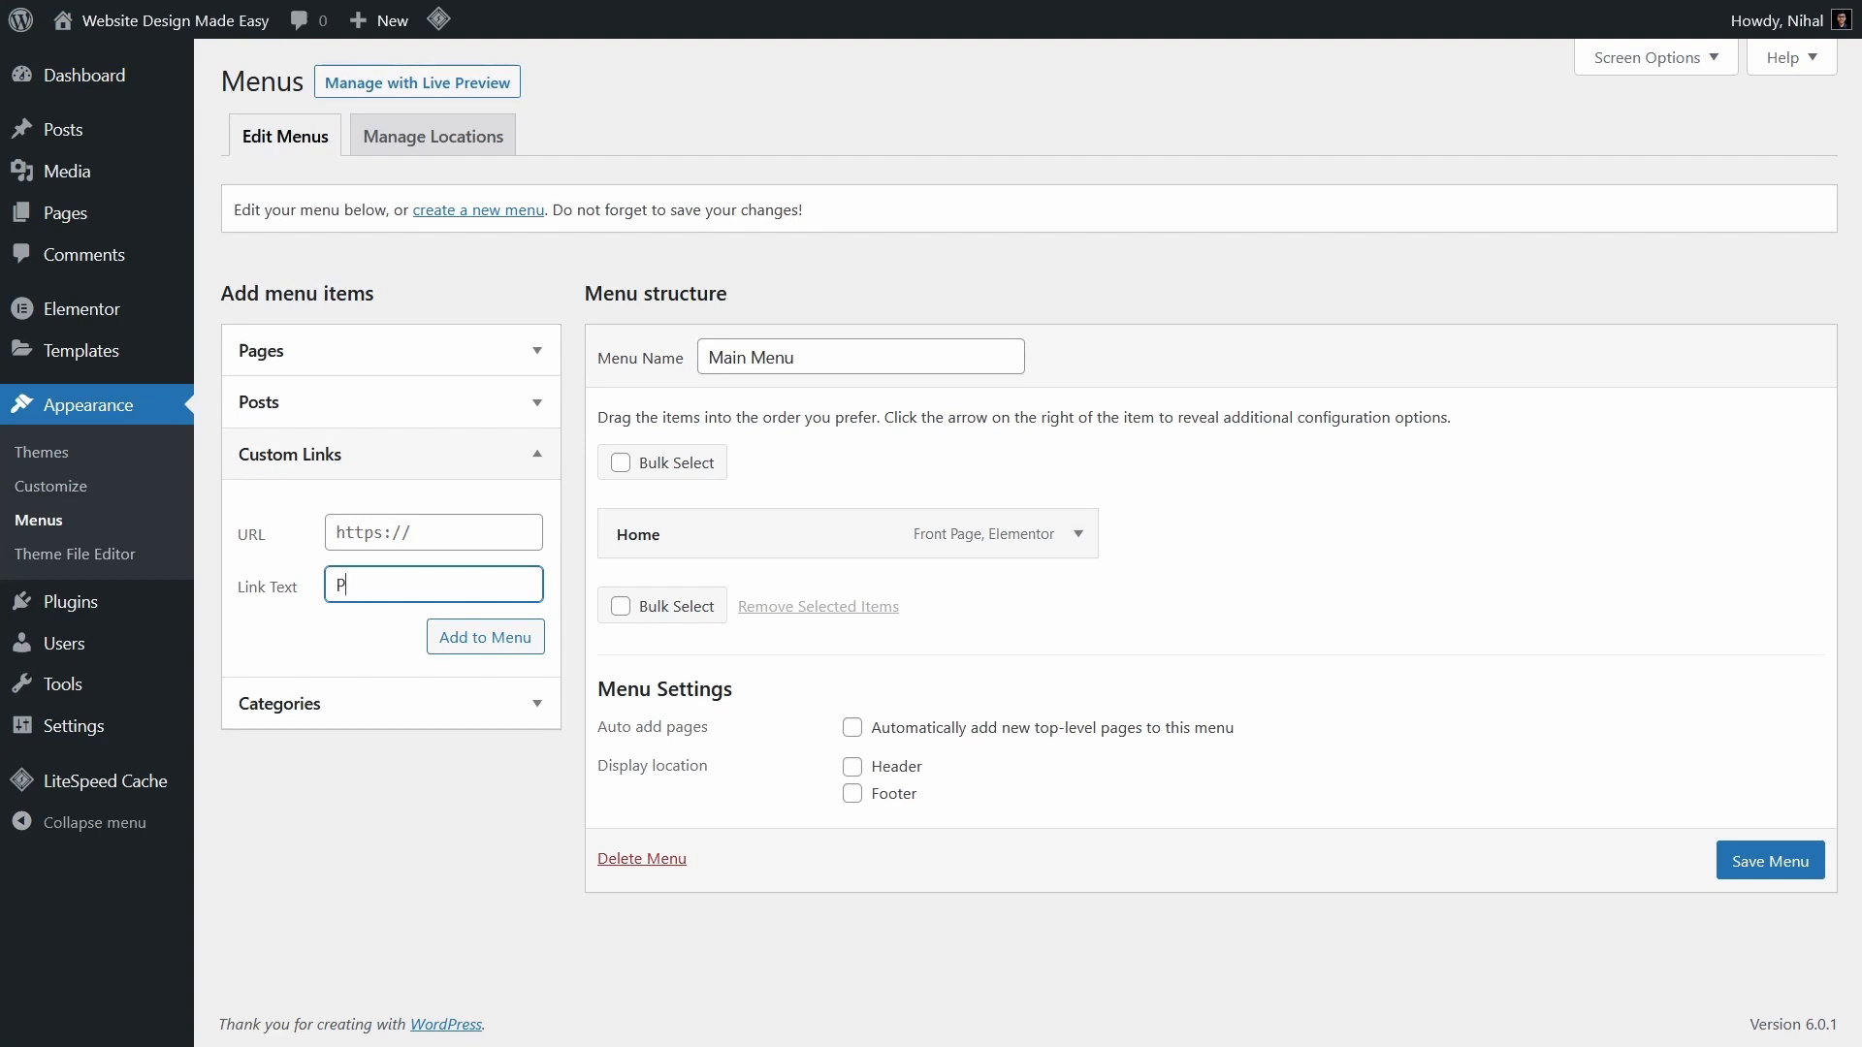
text(ricing)
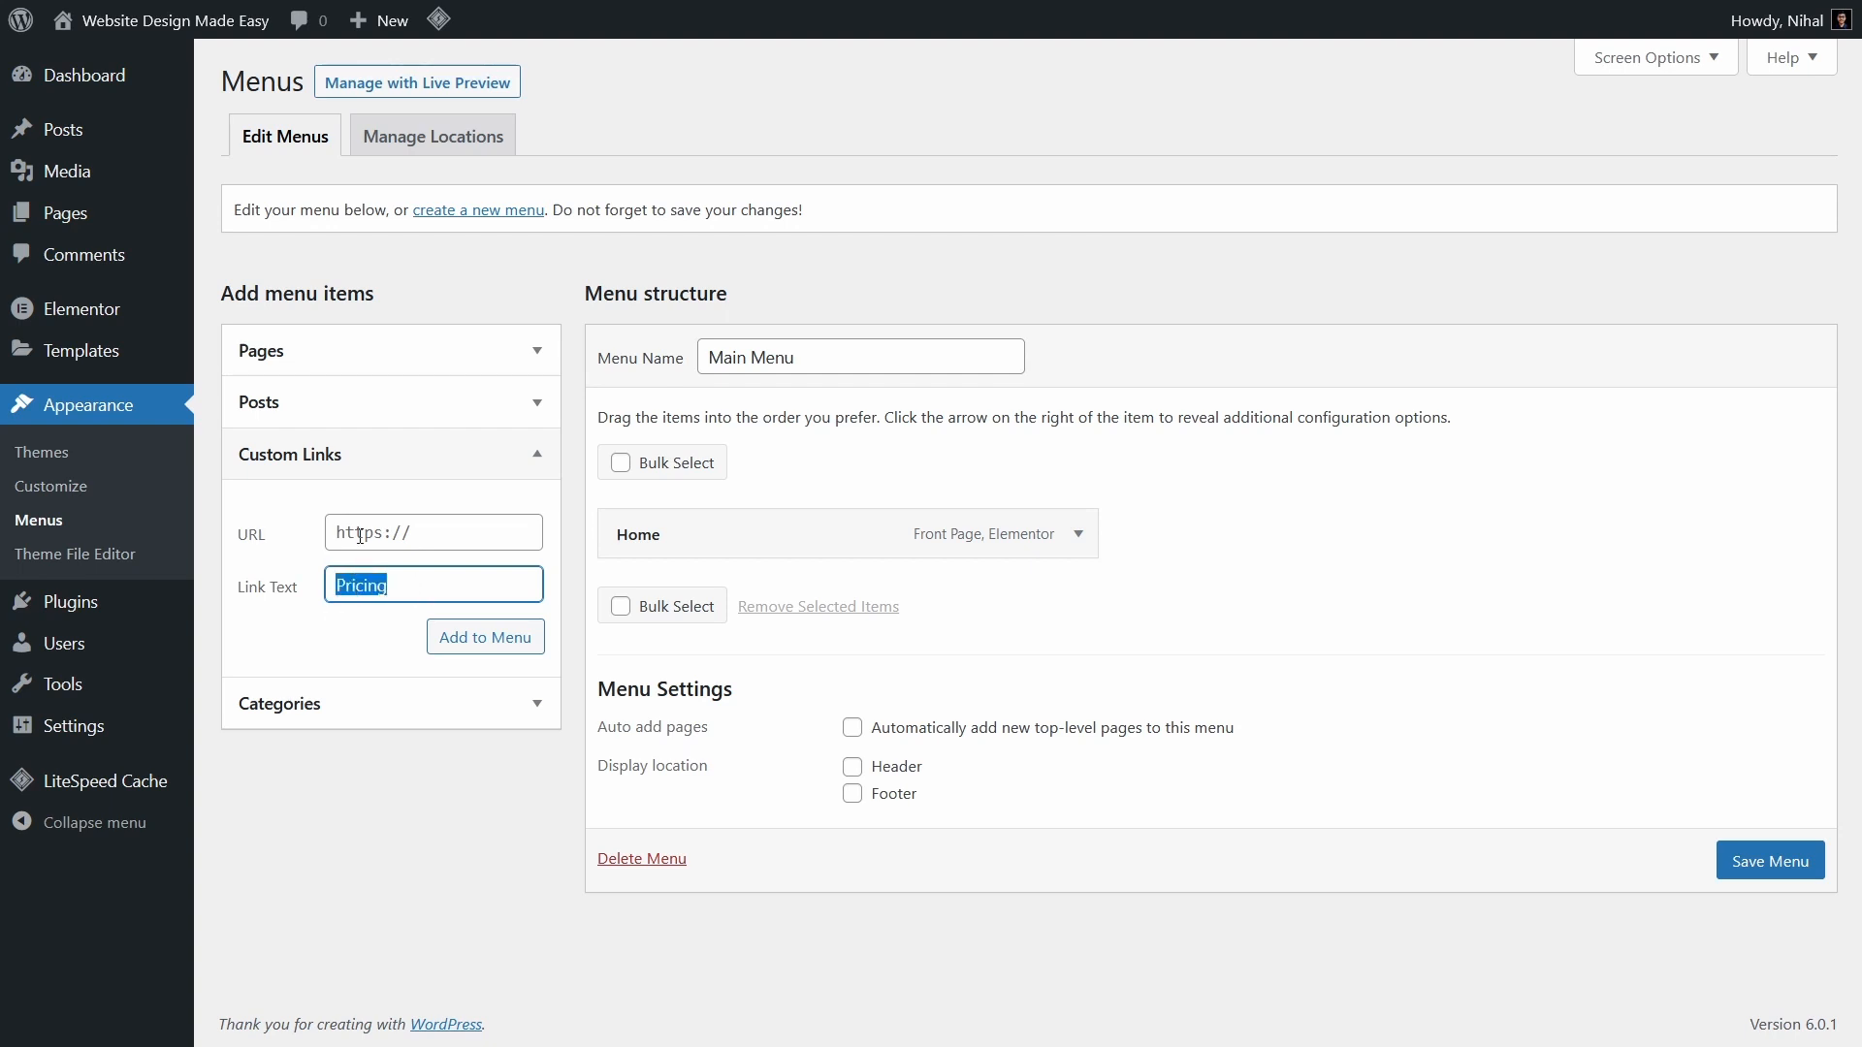
click(433, 532)
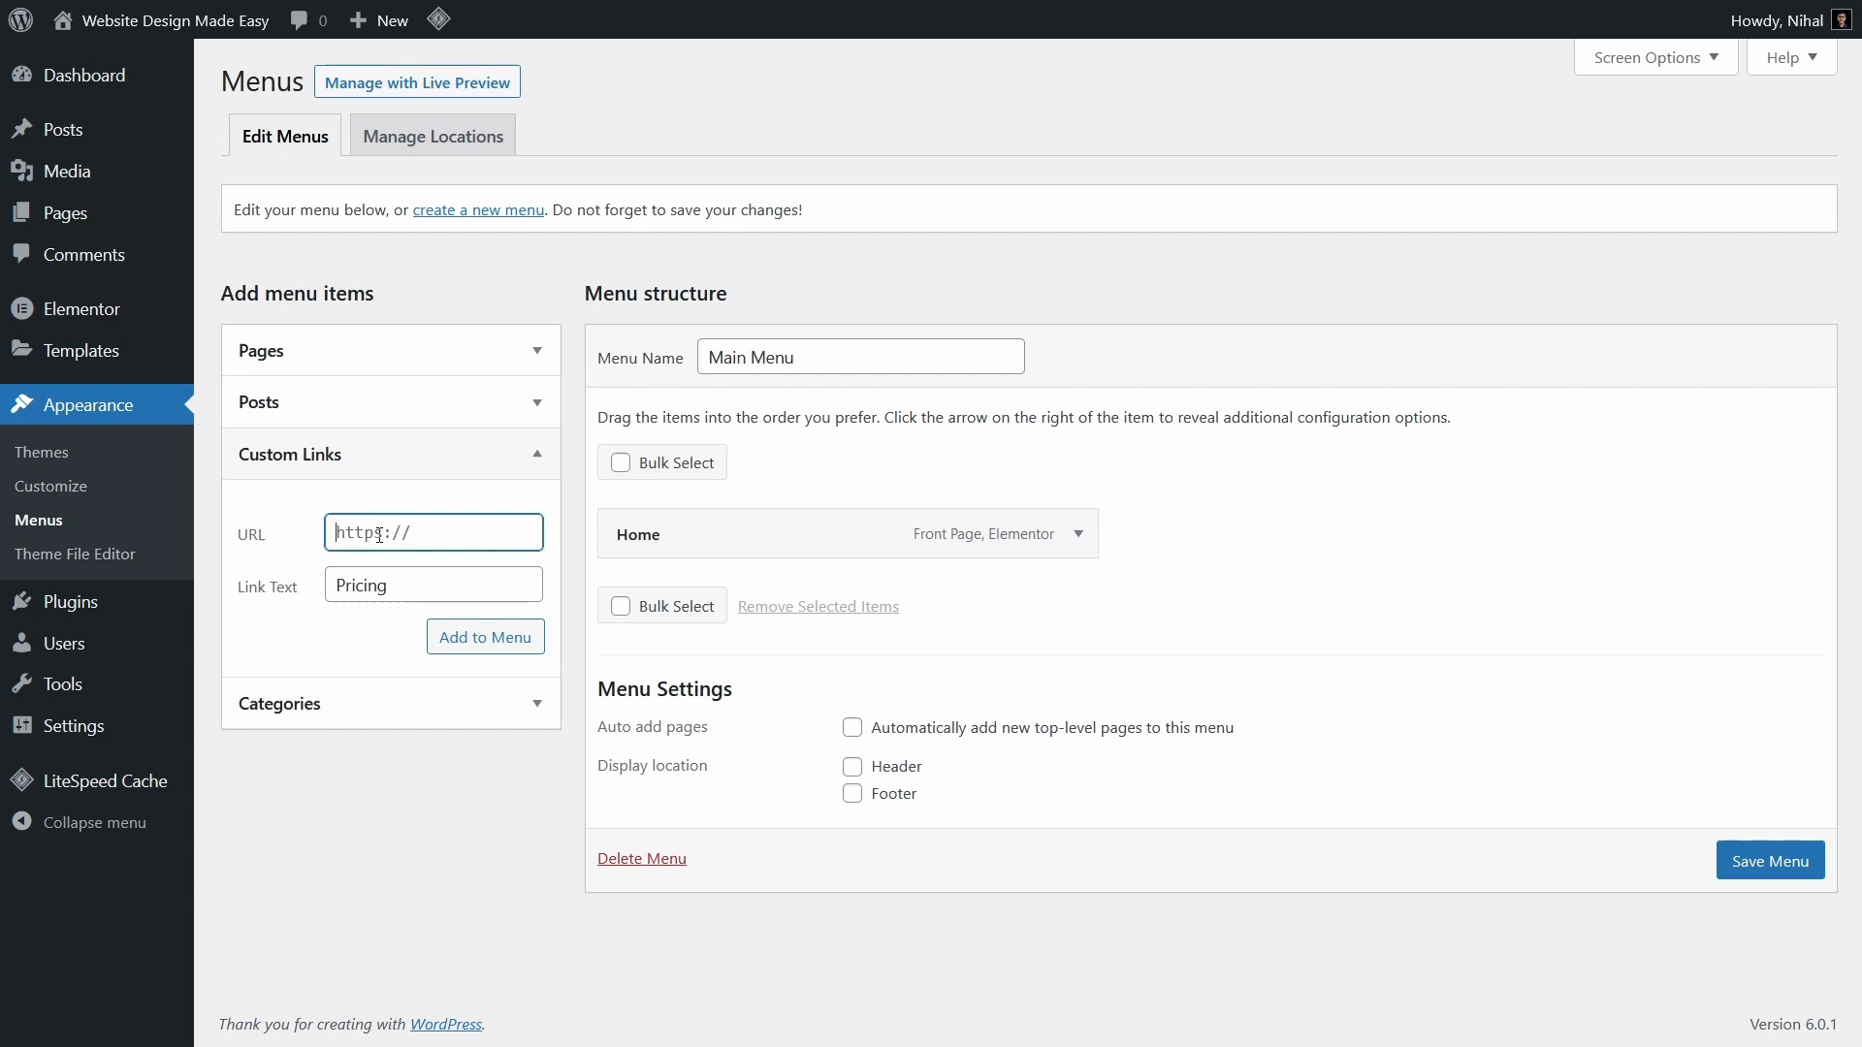
text(/)
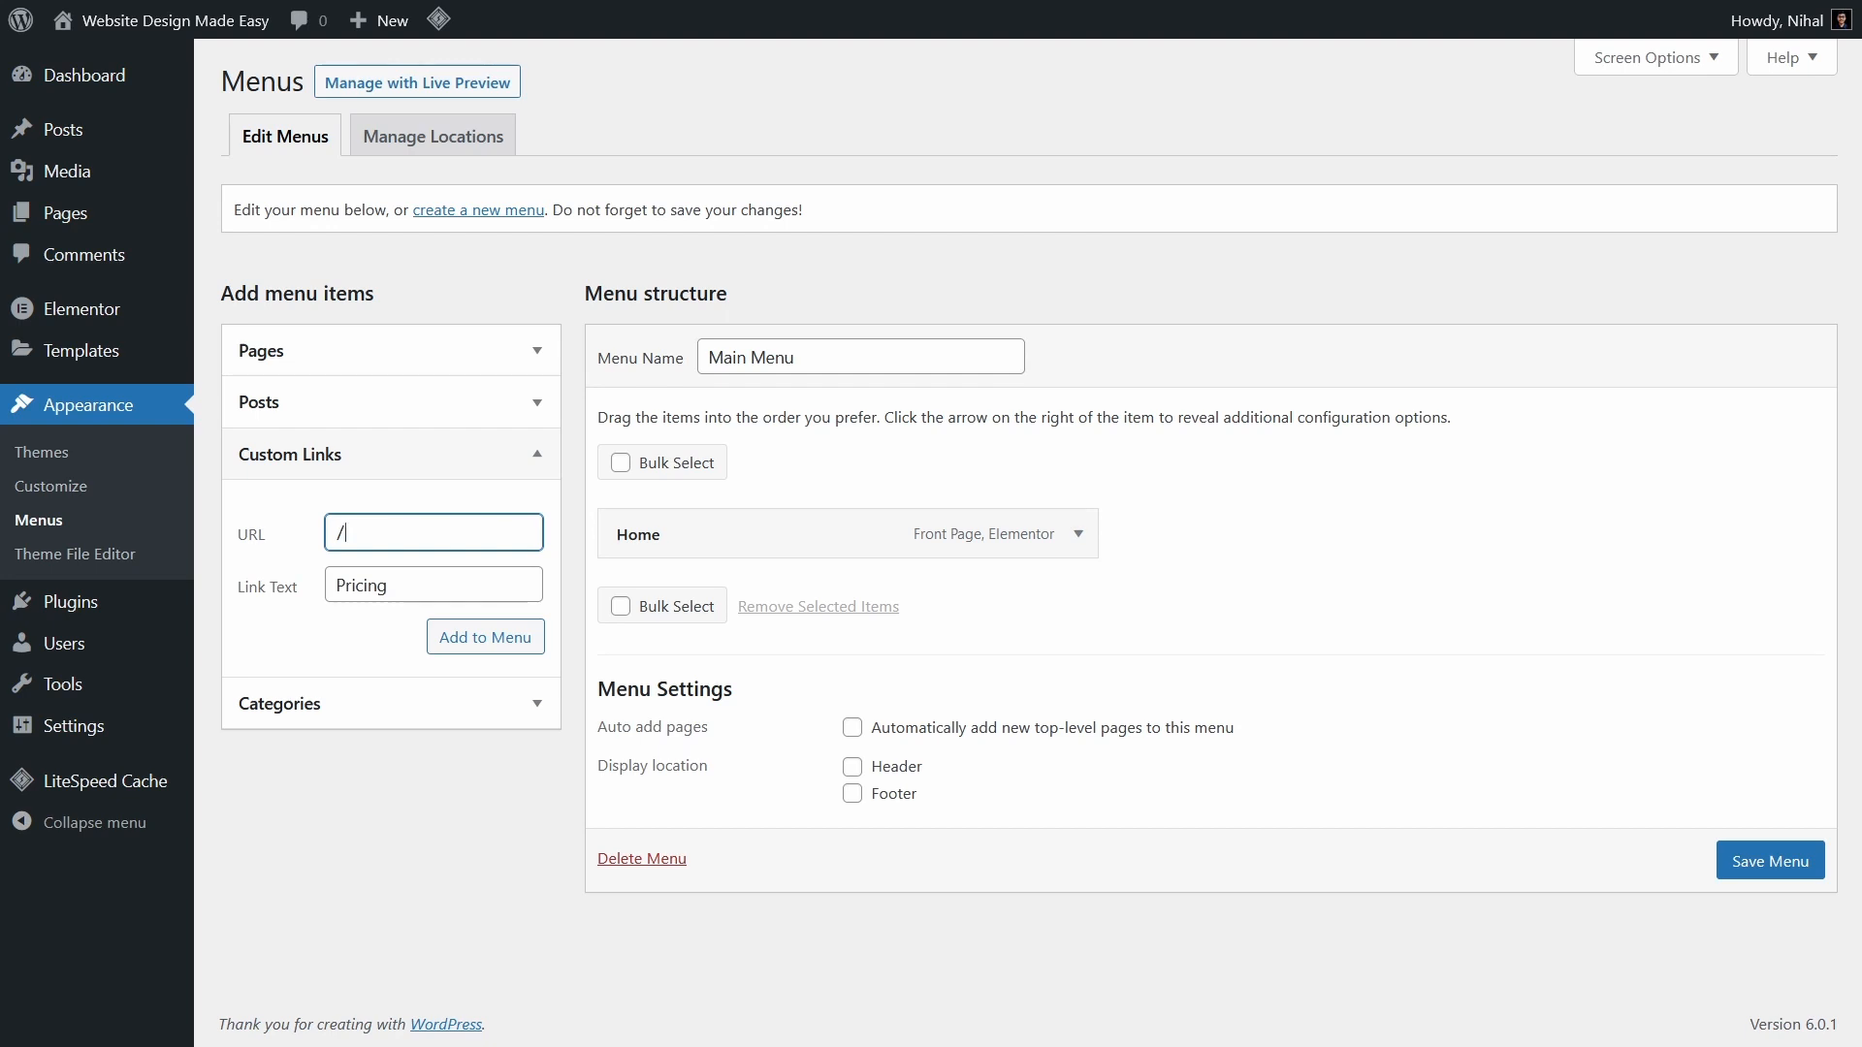
text(#)
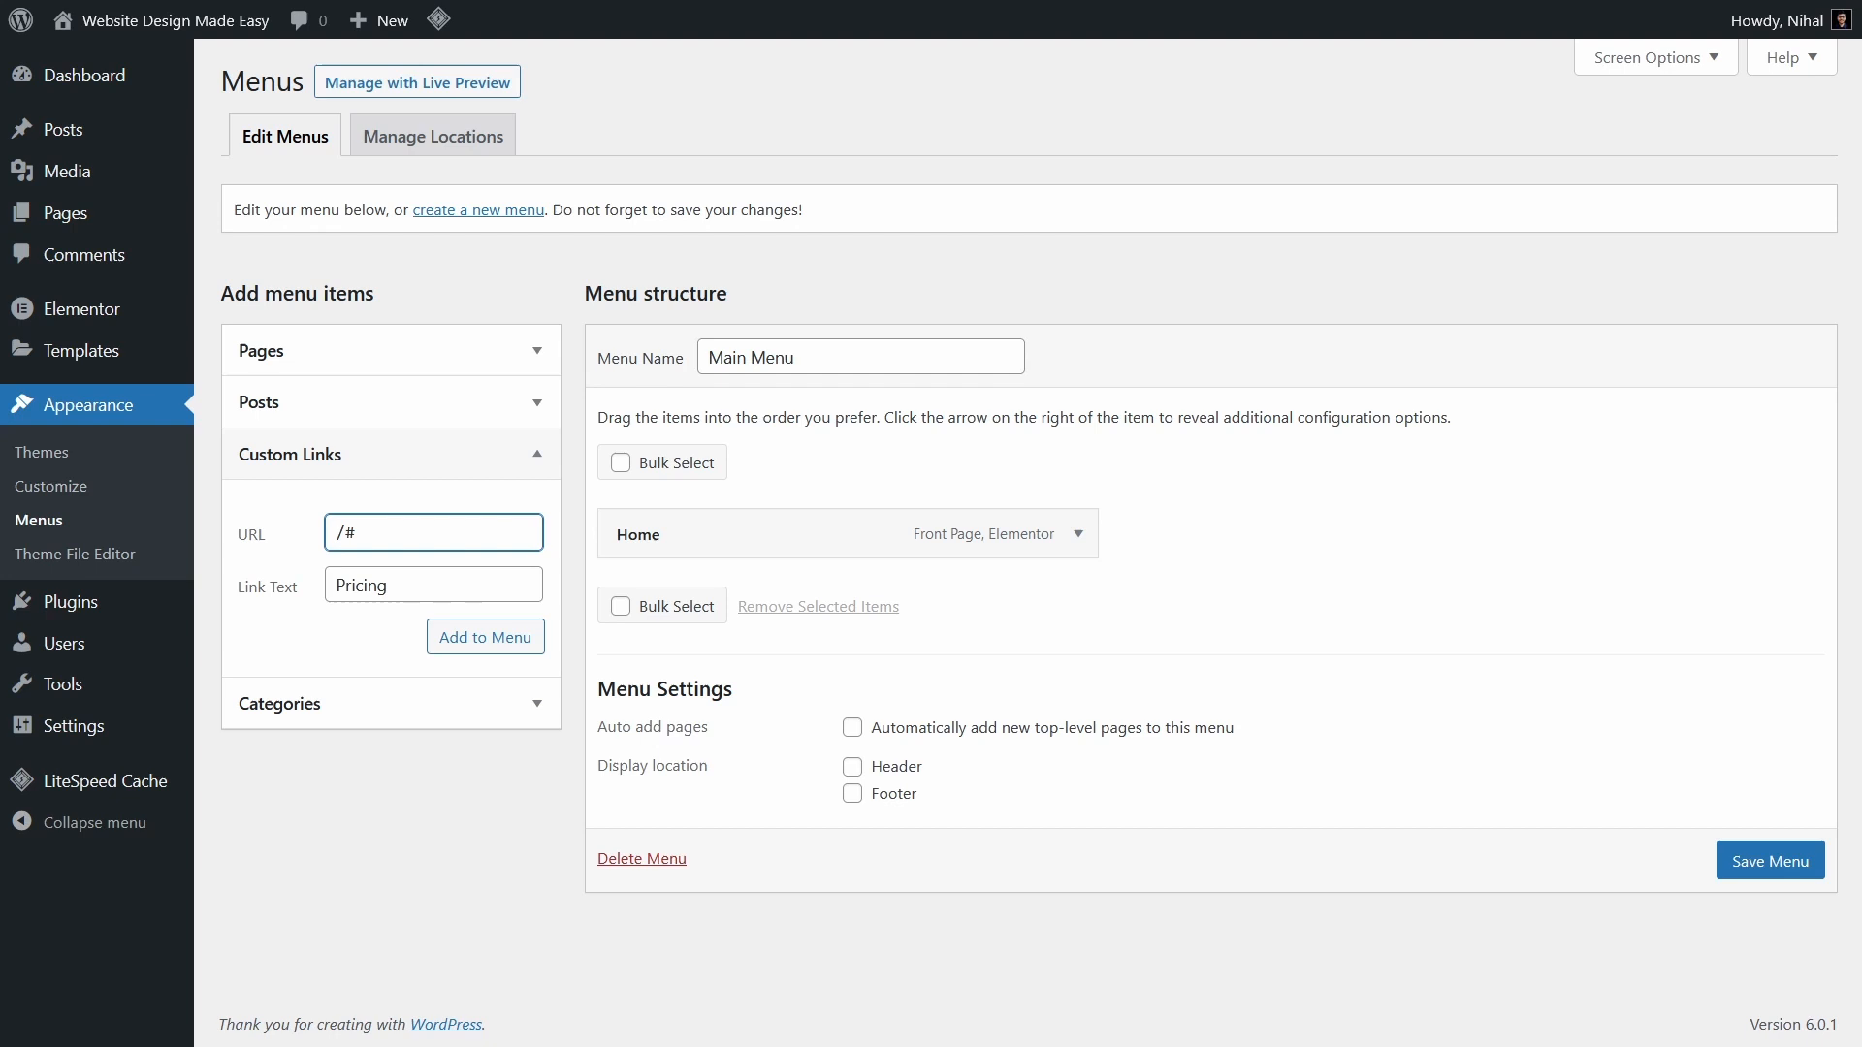
text(p)
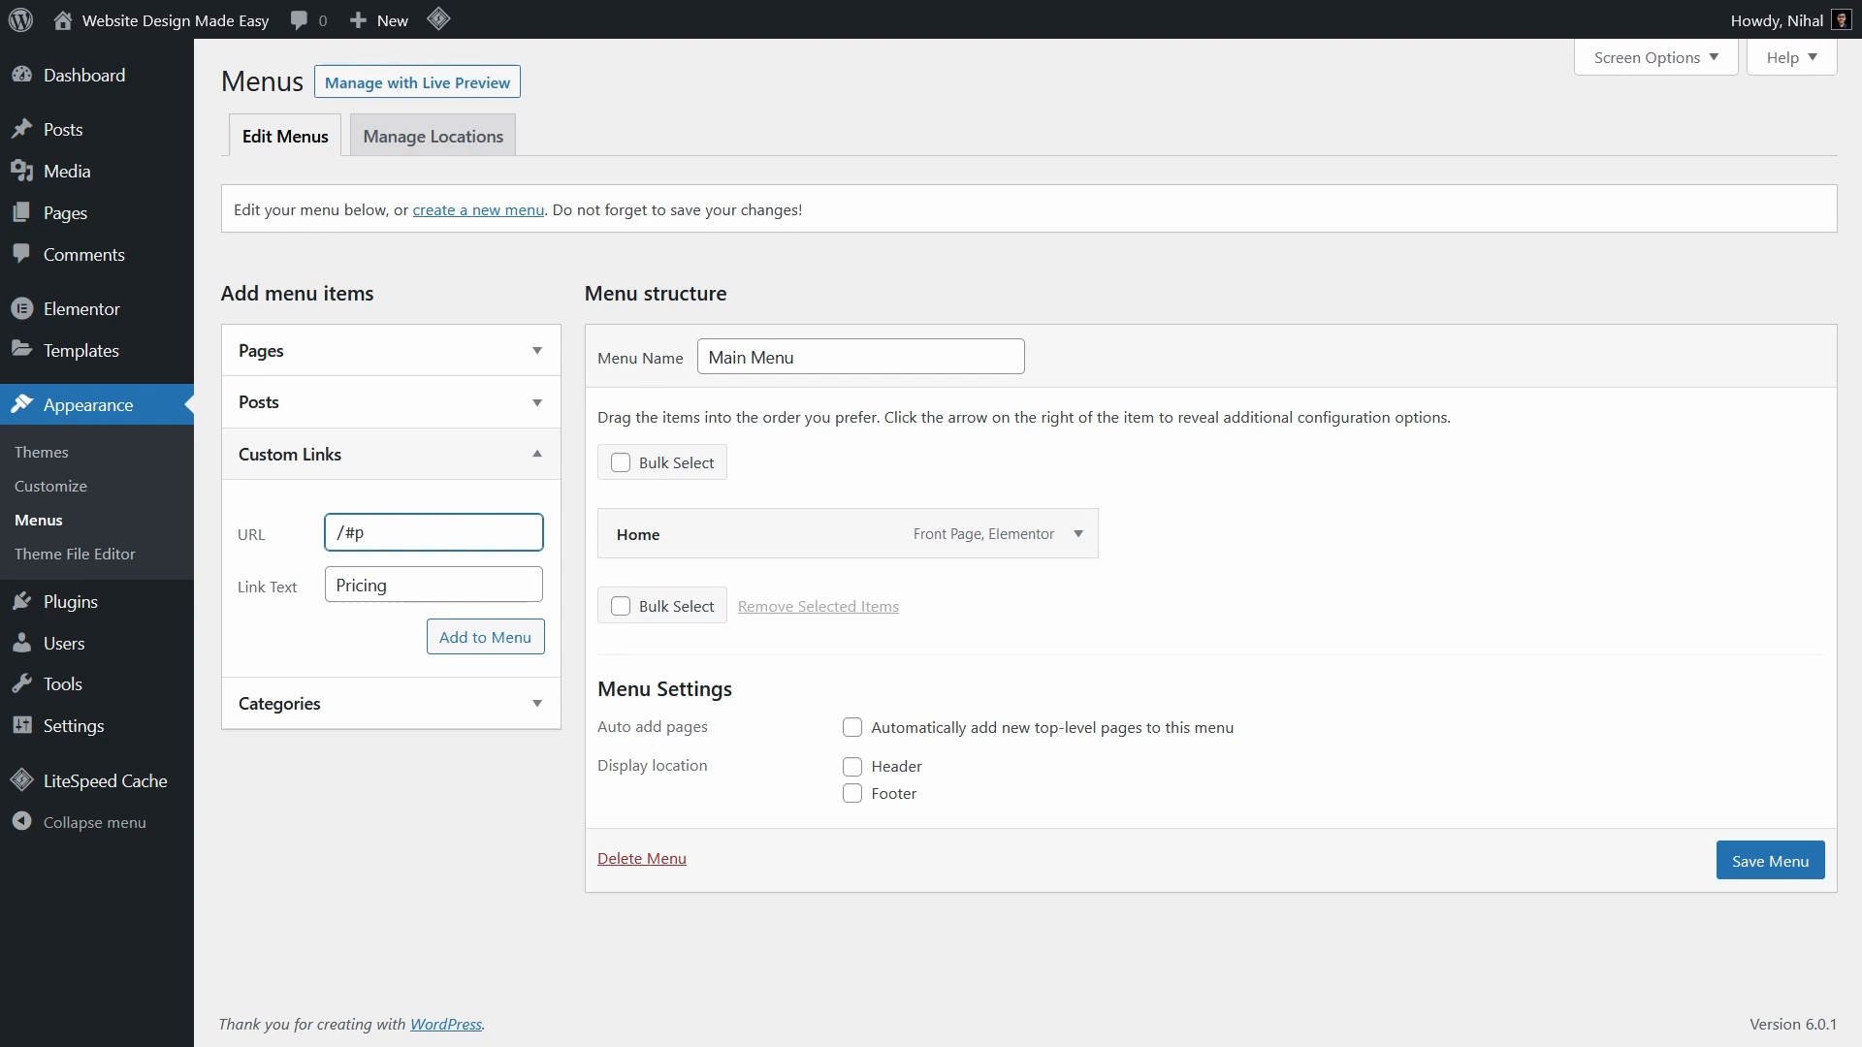
text(rico)
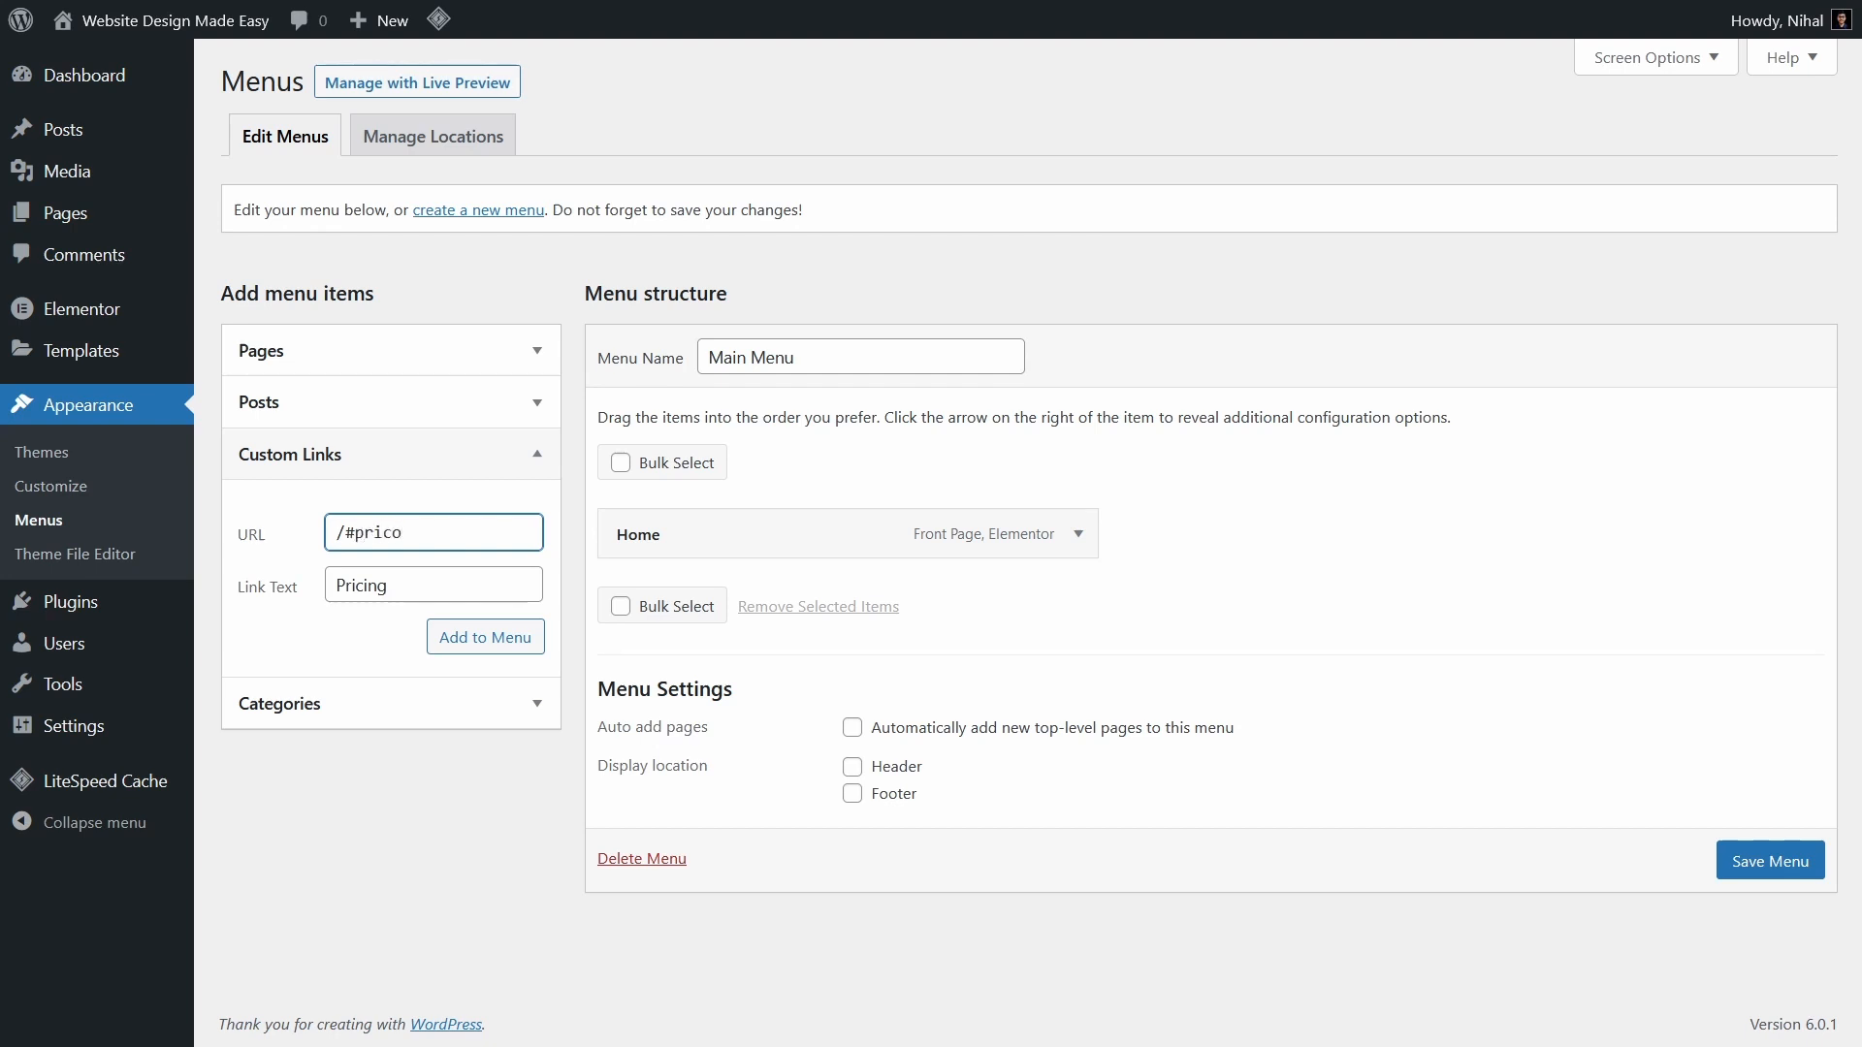
text(ng)
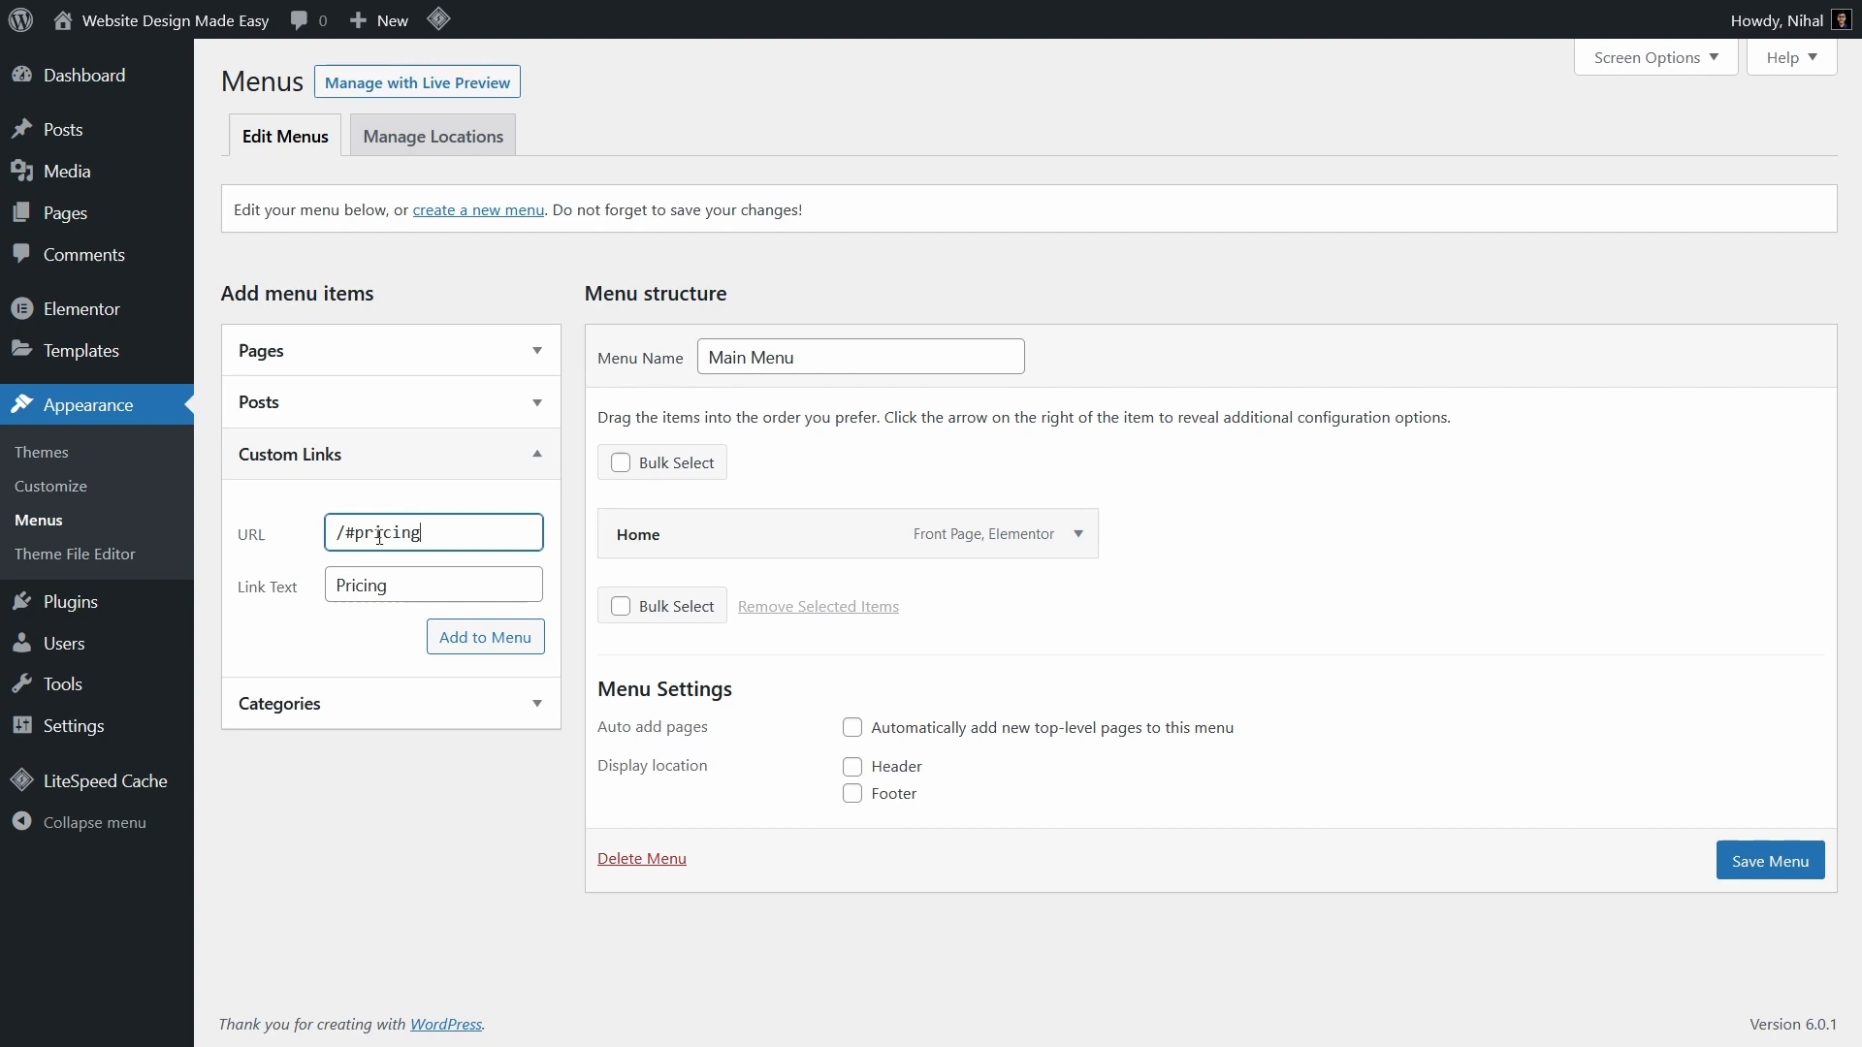
click(484, 638)
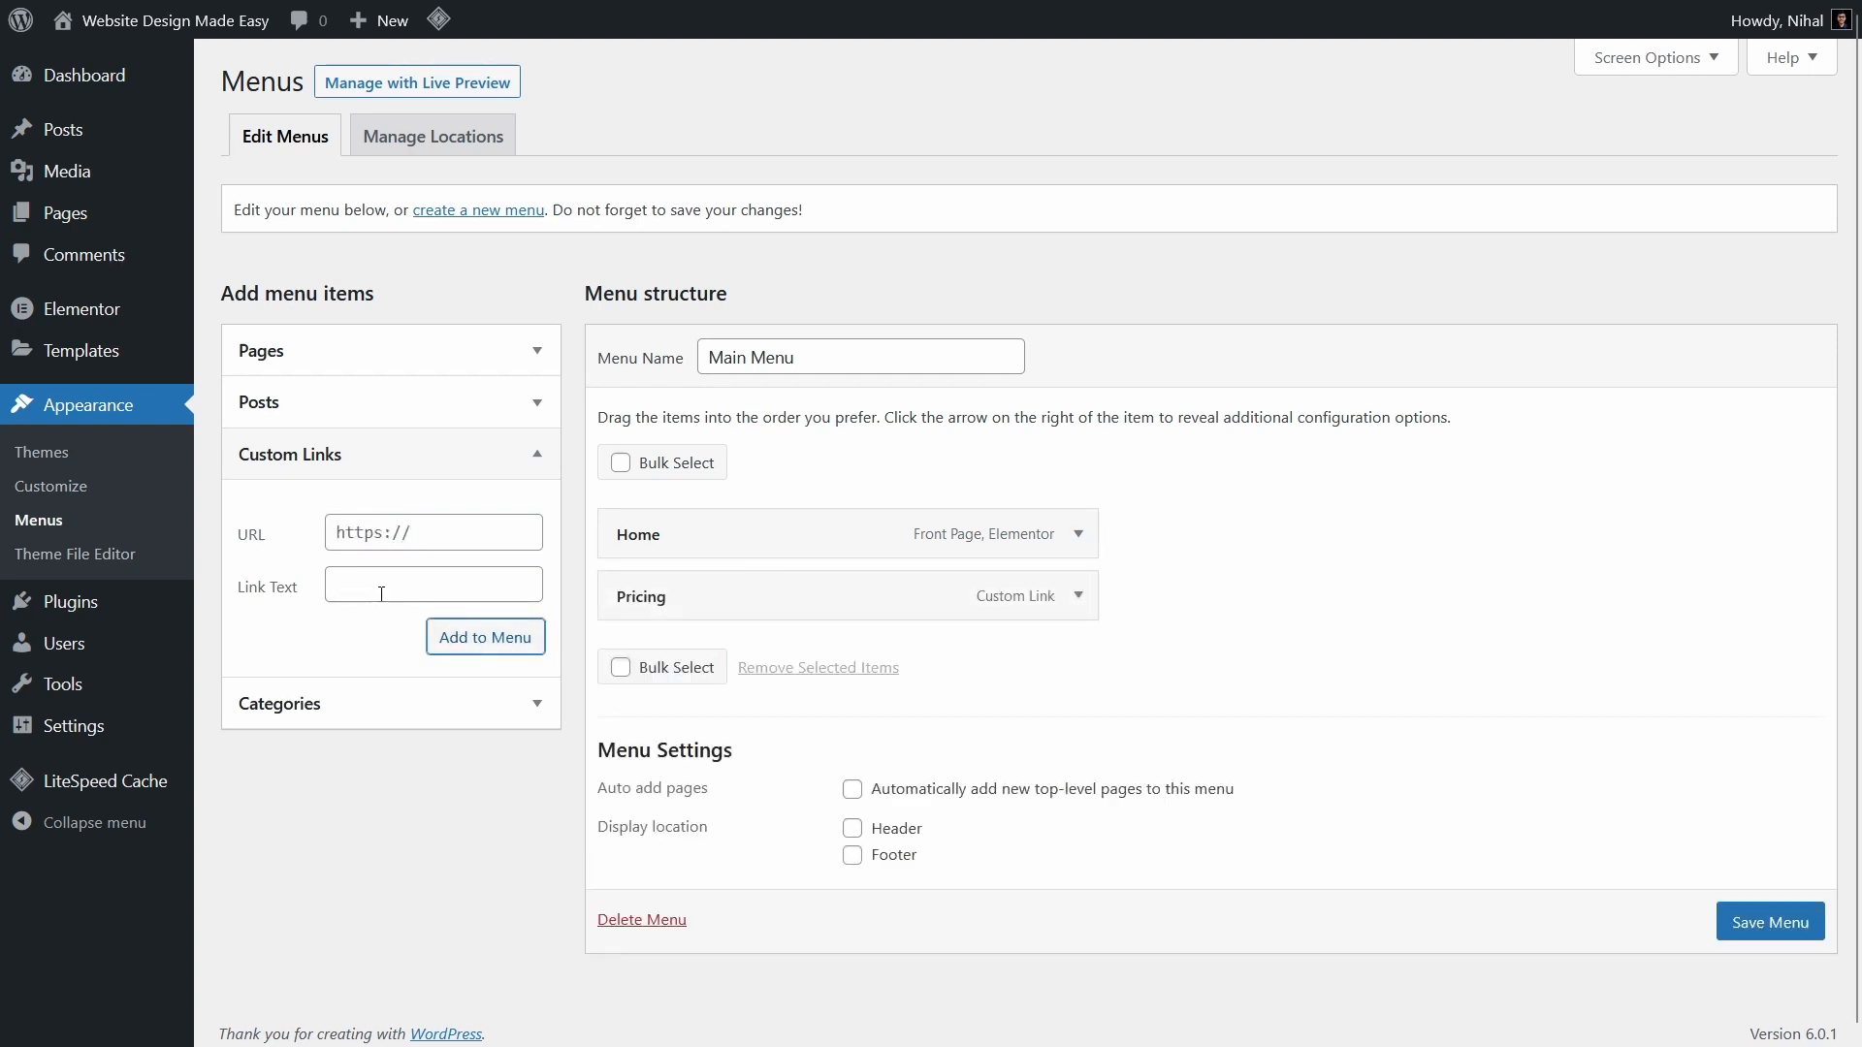
- Enter link text 'Reviews' and URL /#reviews in Custom Links, and add it to Main Menu
click(432, 584)
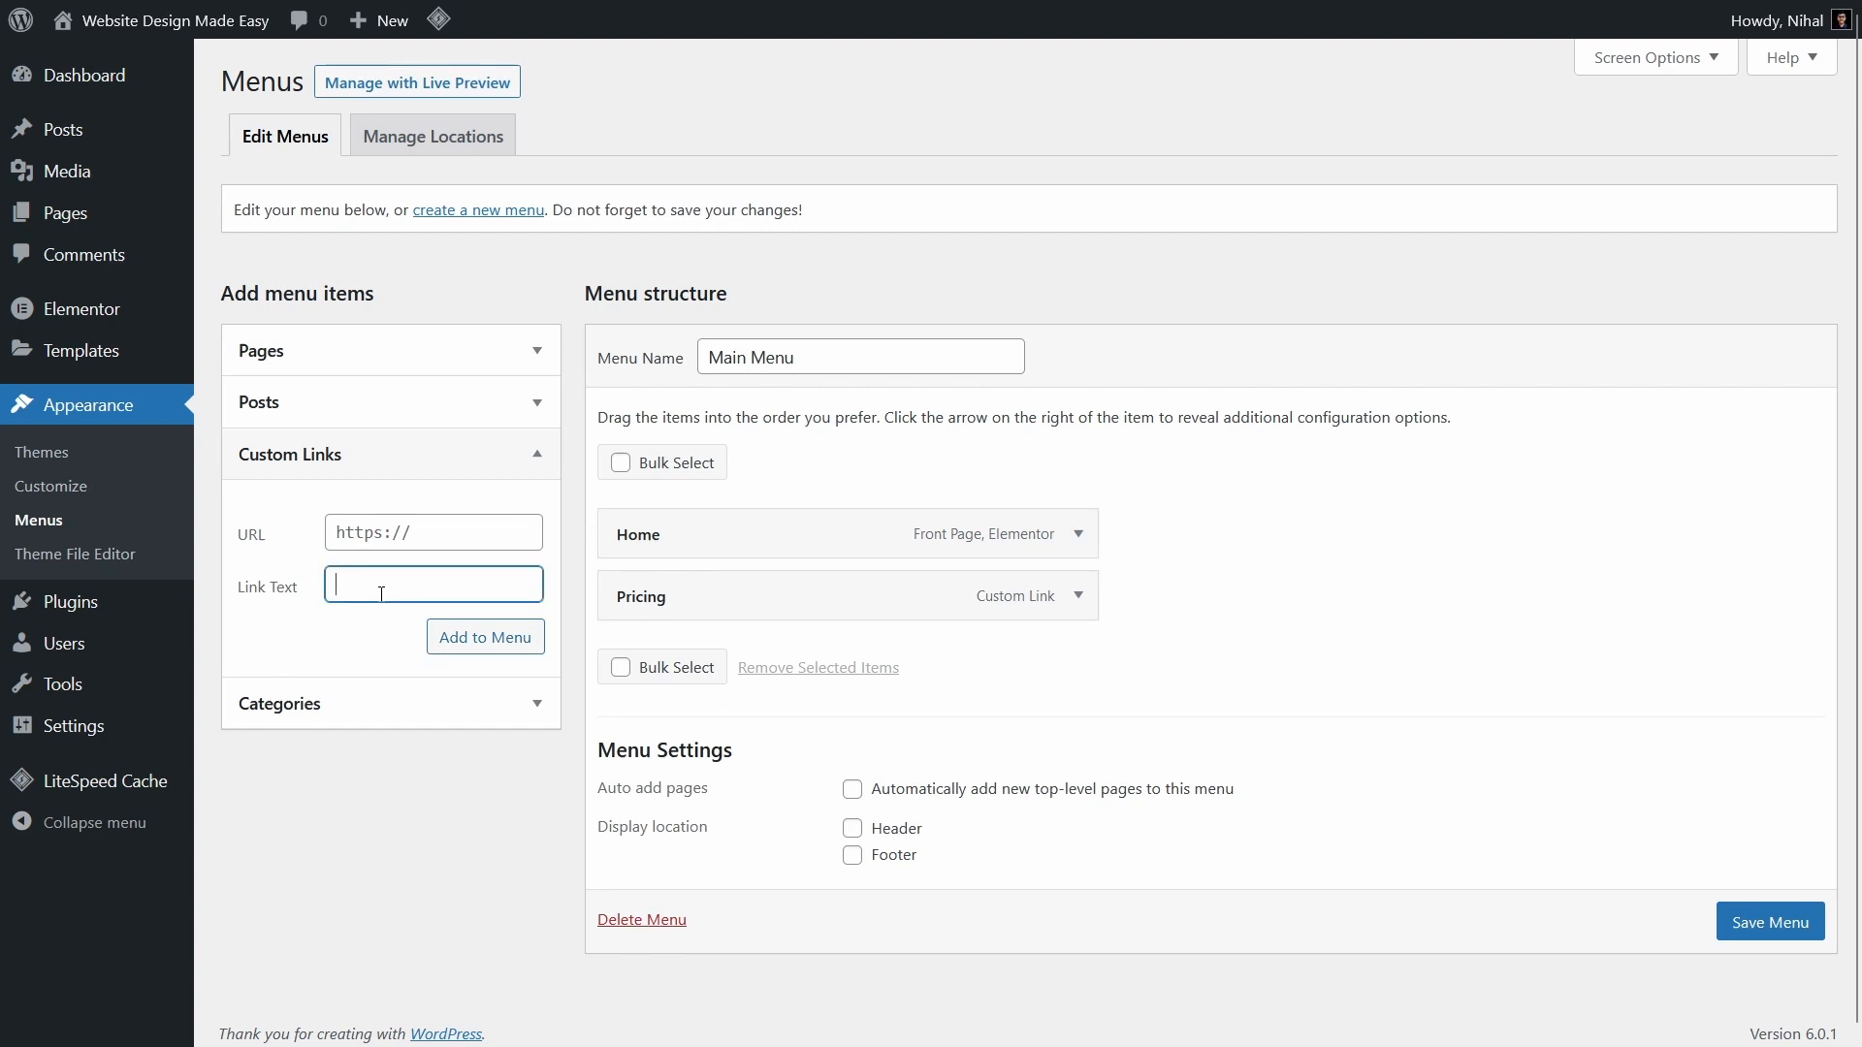
text(R)
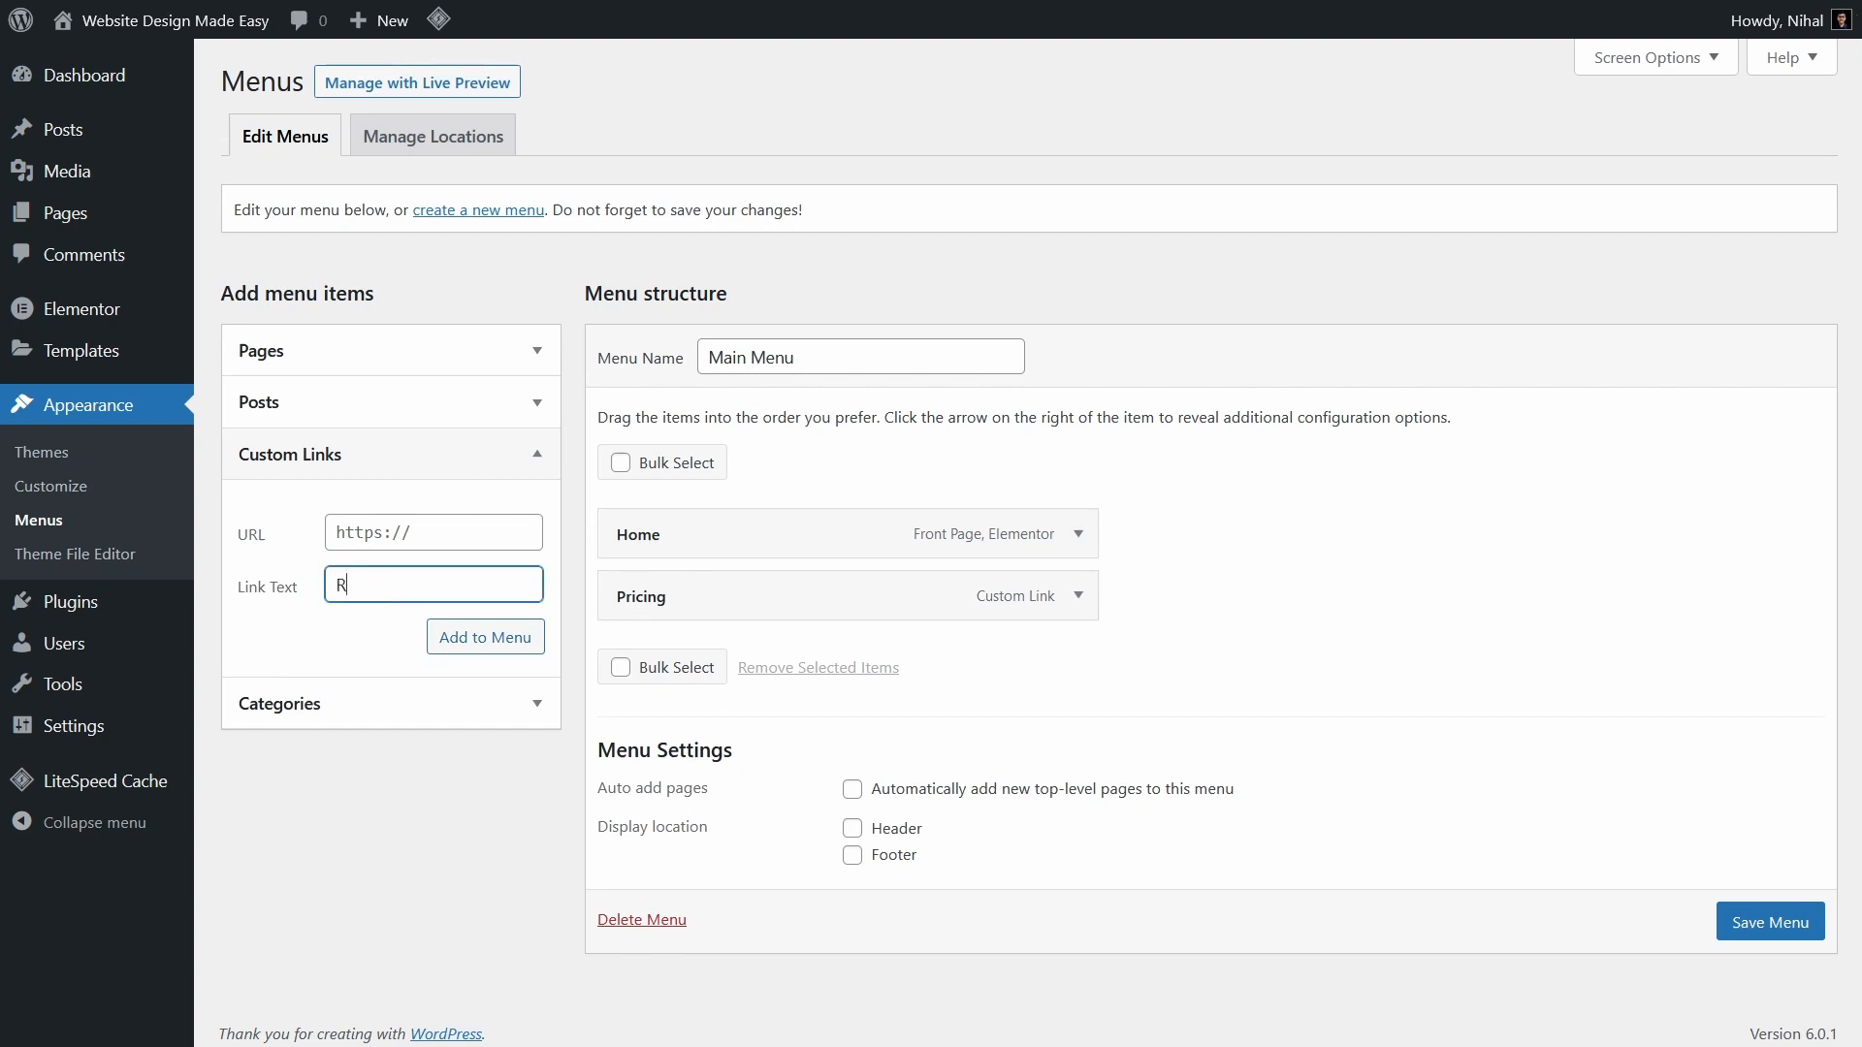
text(eviews)
click(434, 533)
text(/)
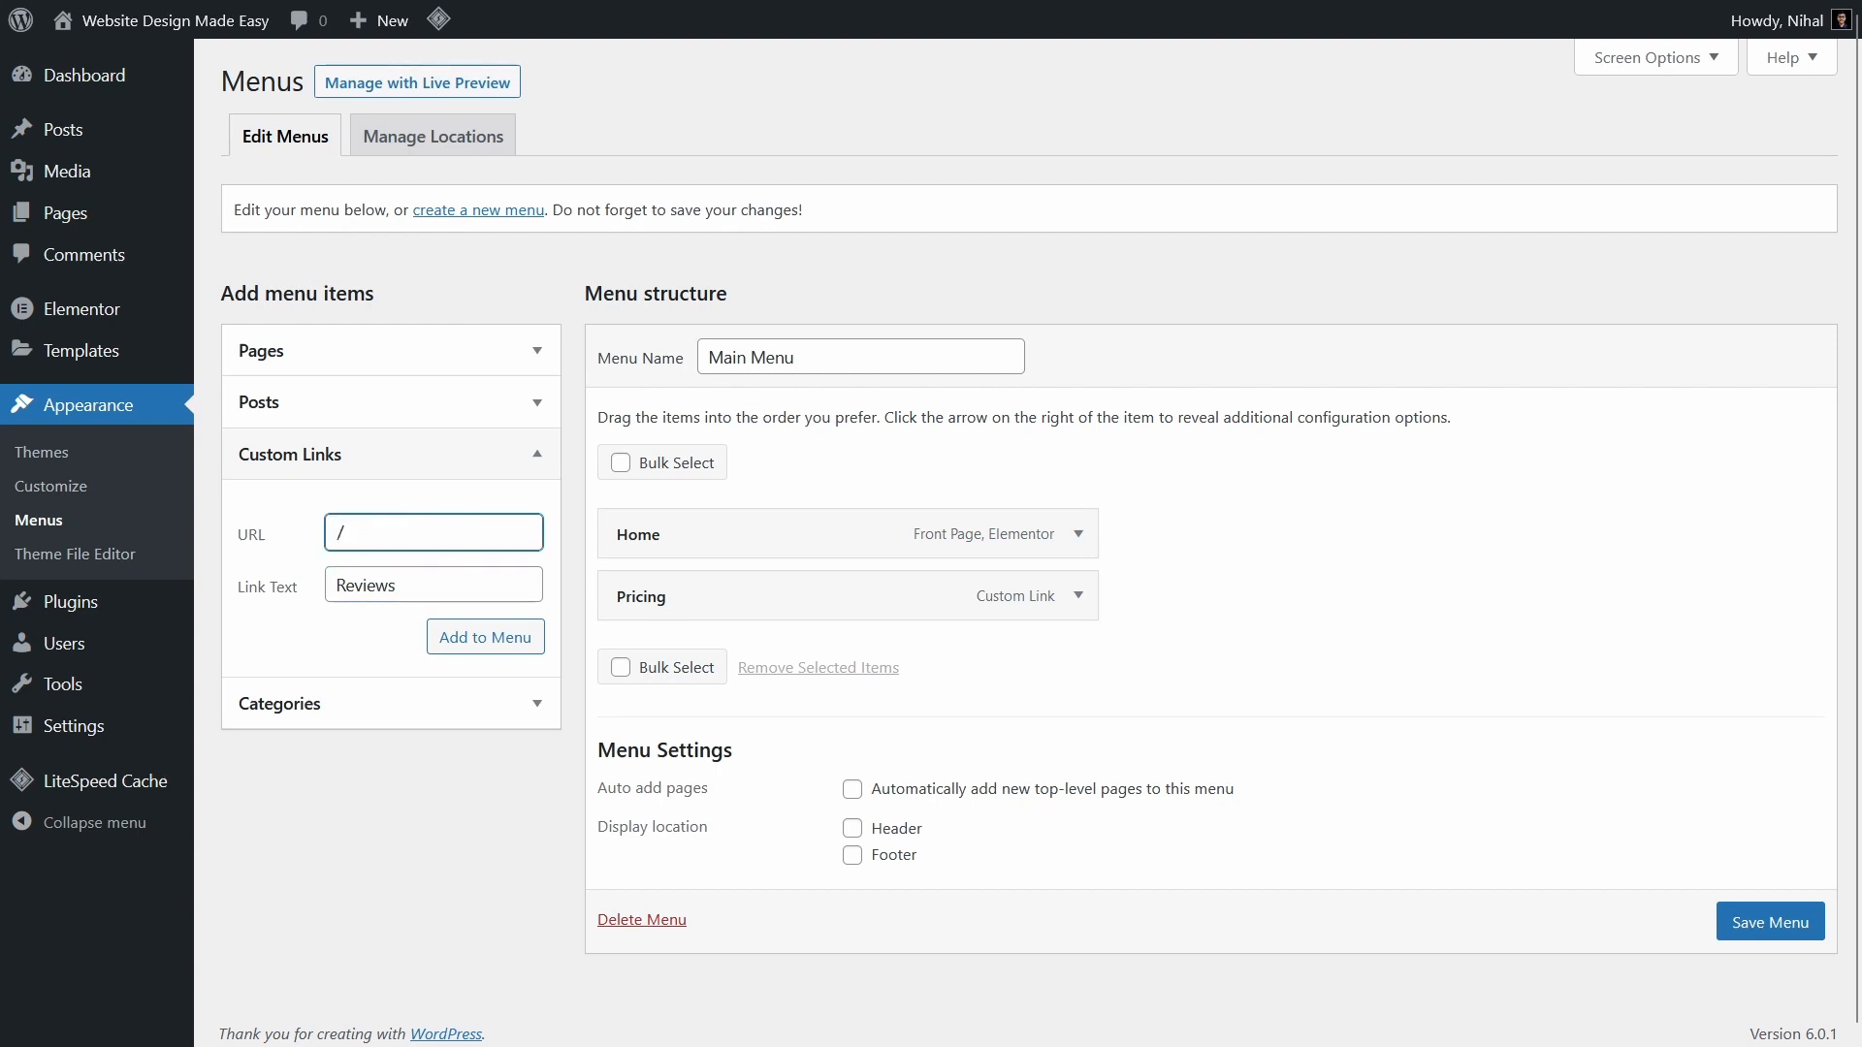
text(#reviews)
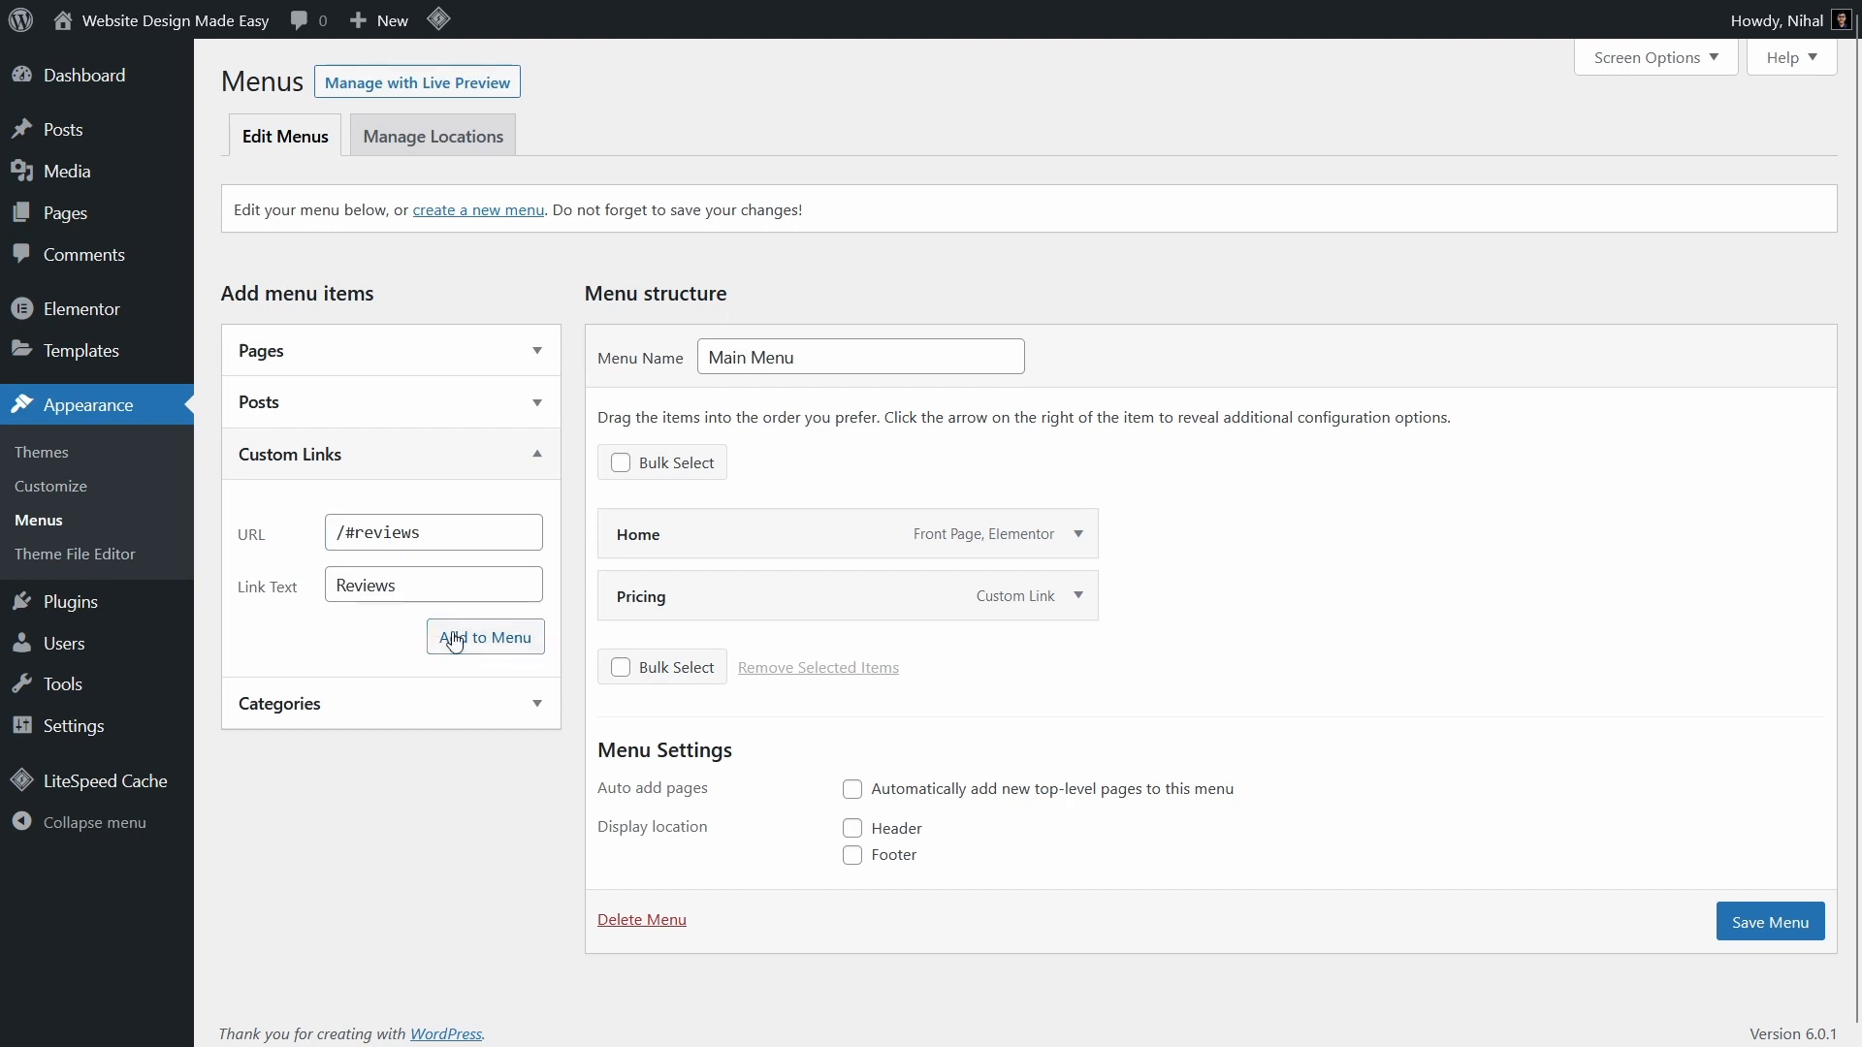
click(485, 638)
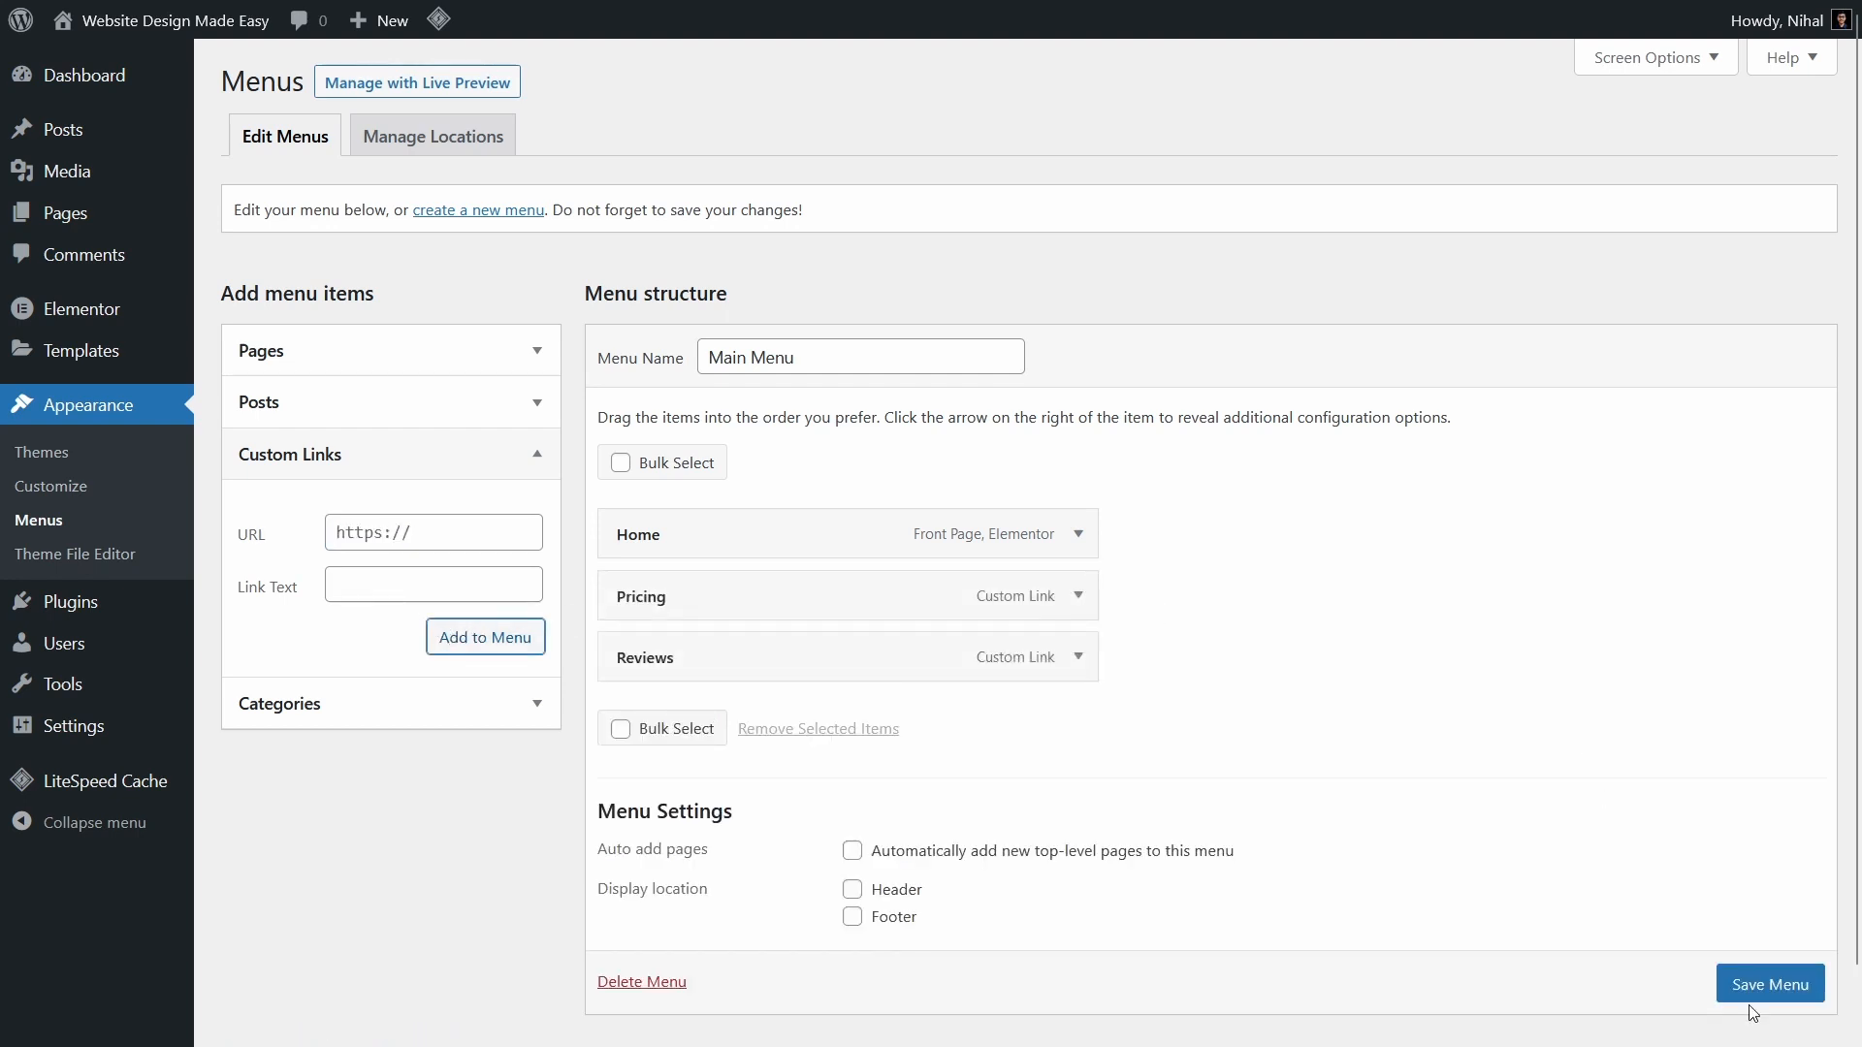
- Save the Main Menu containing Home, Pricing and Reviews
scroll(down, 3)
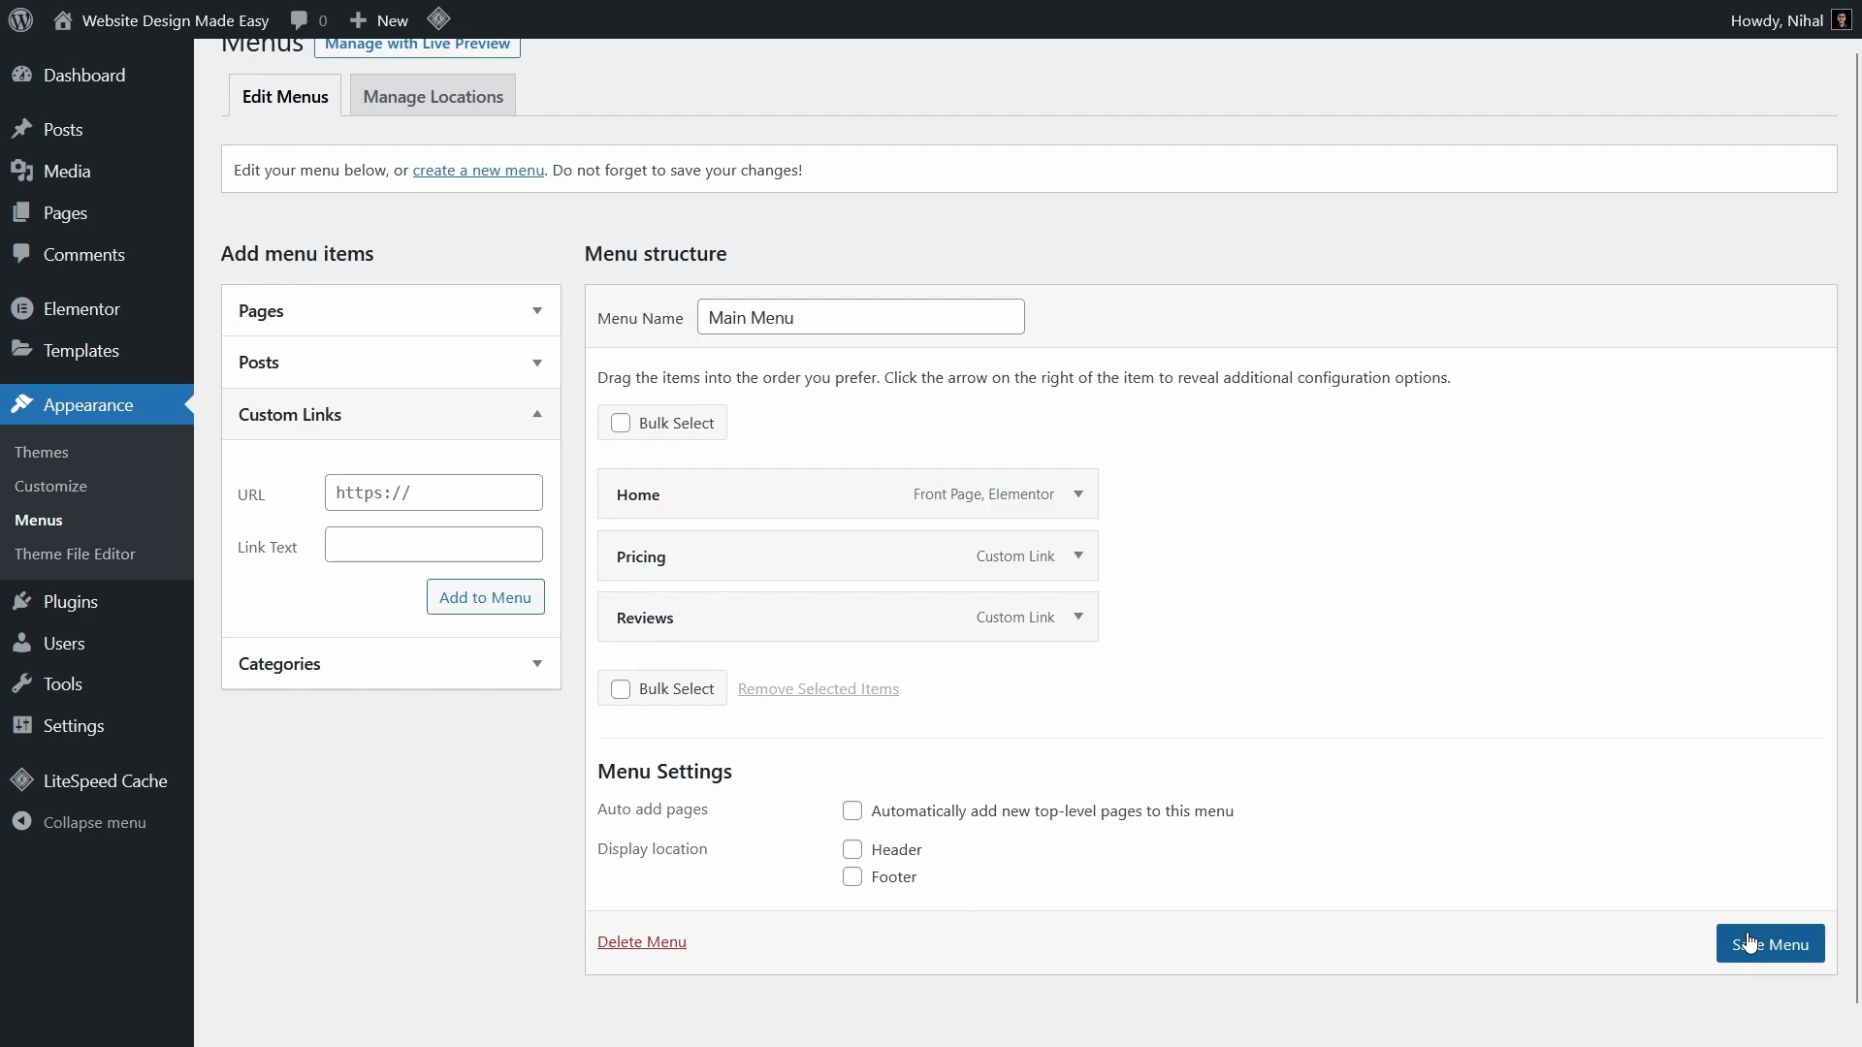
click(1768, 942)
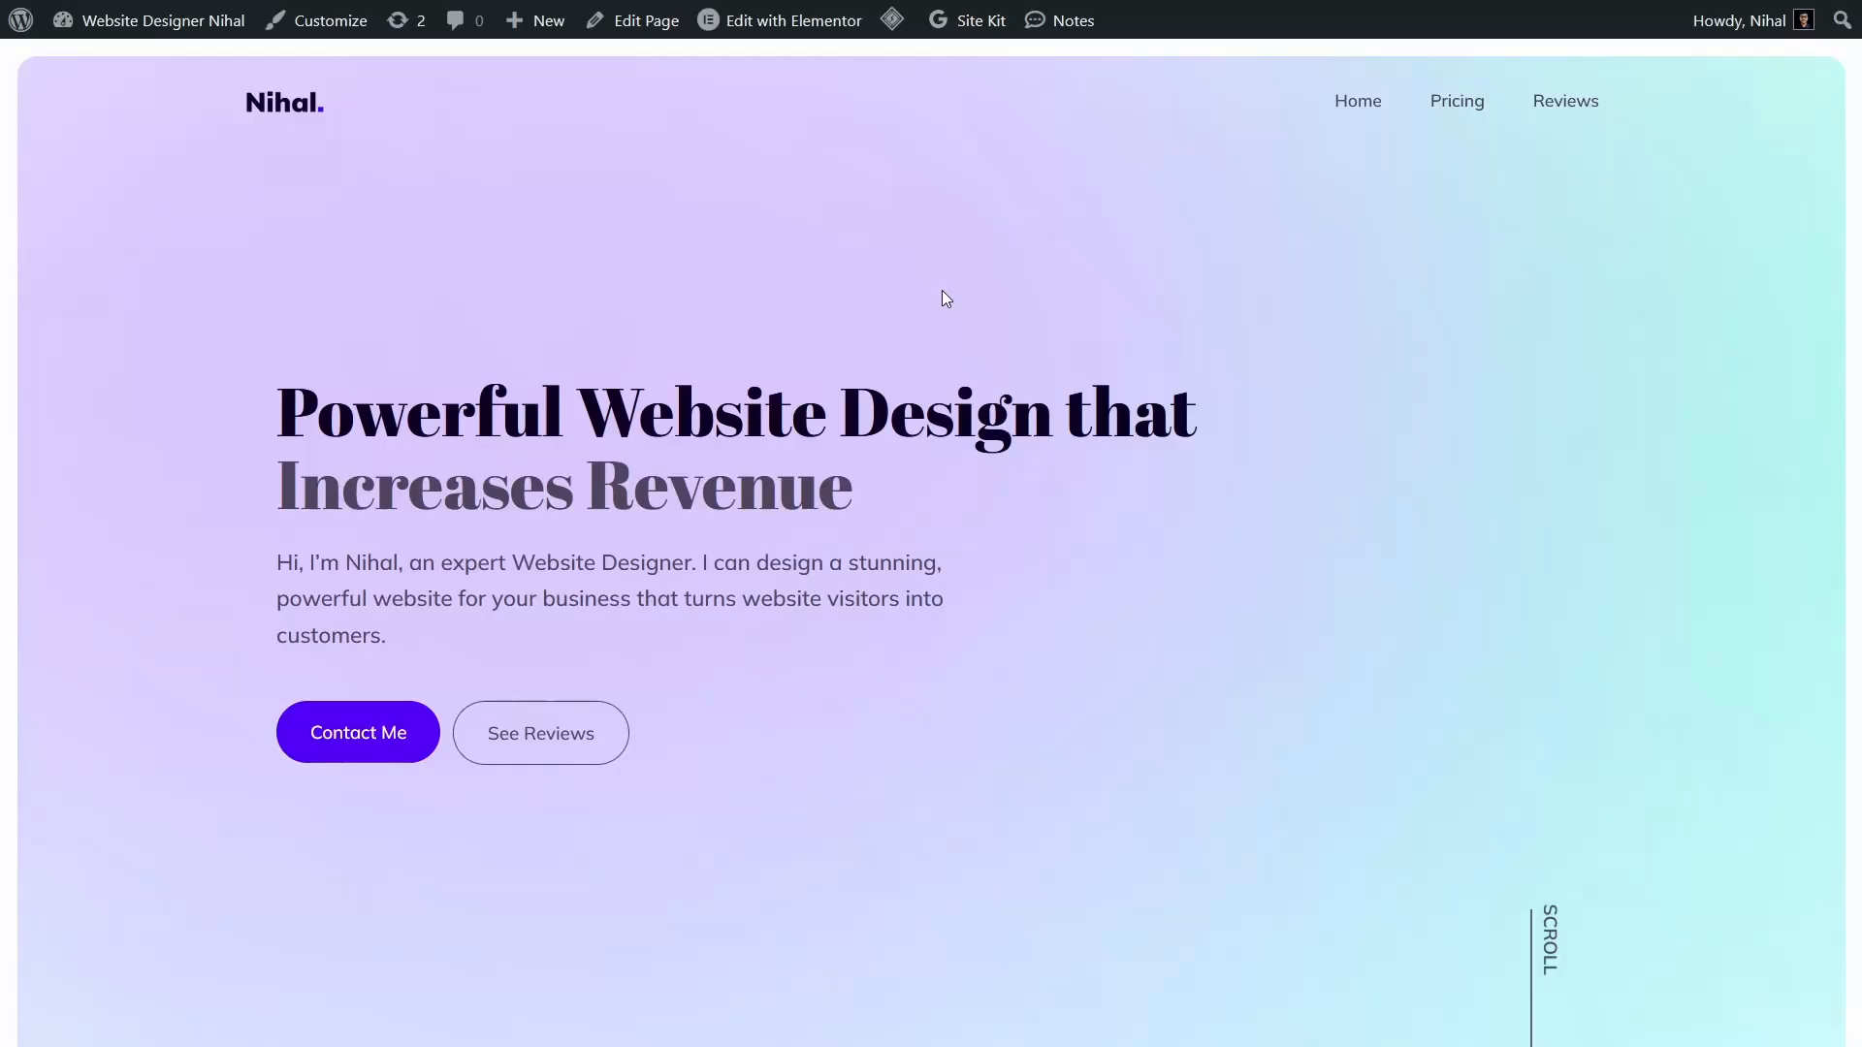
- Click the live header's new Pricing link, then Reviews, to confirm both anchors jump correctly
click(1456, 89)
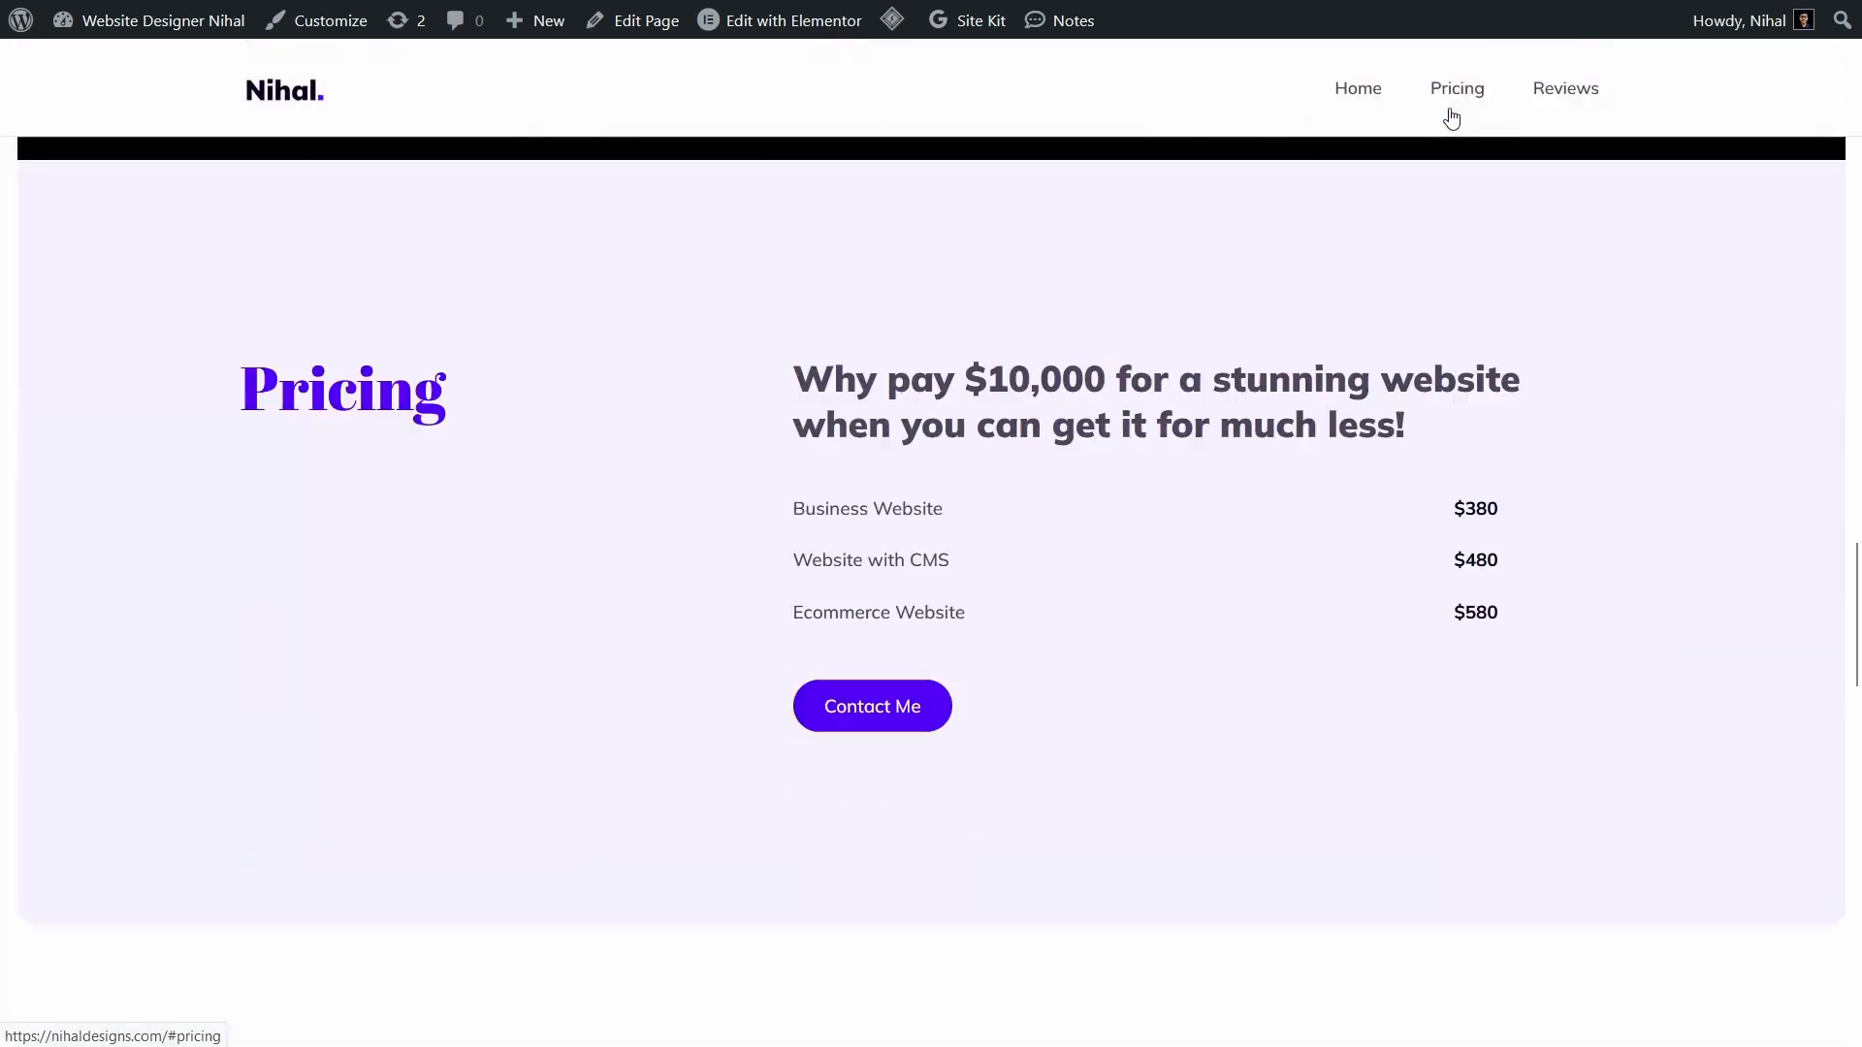
click(1565, 88)
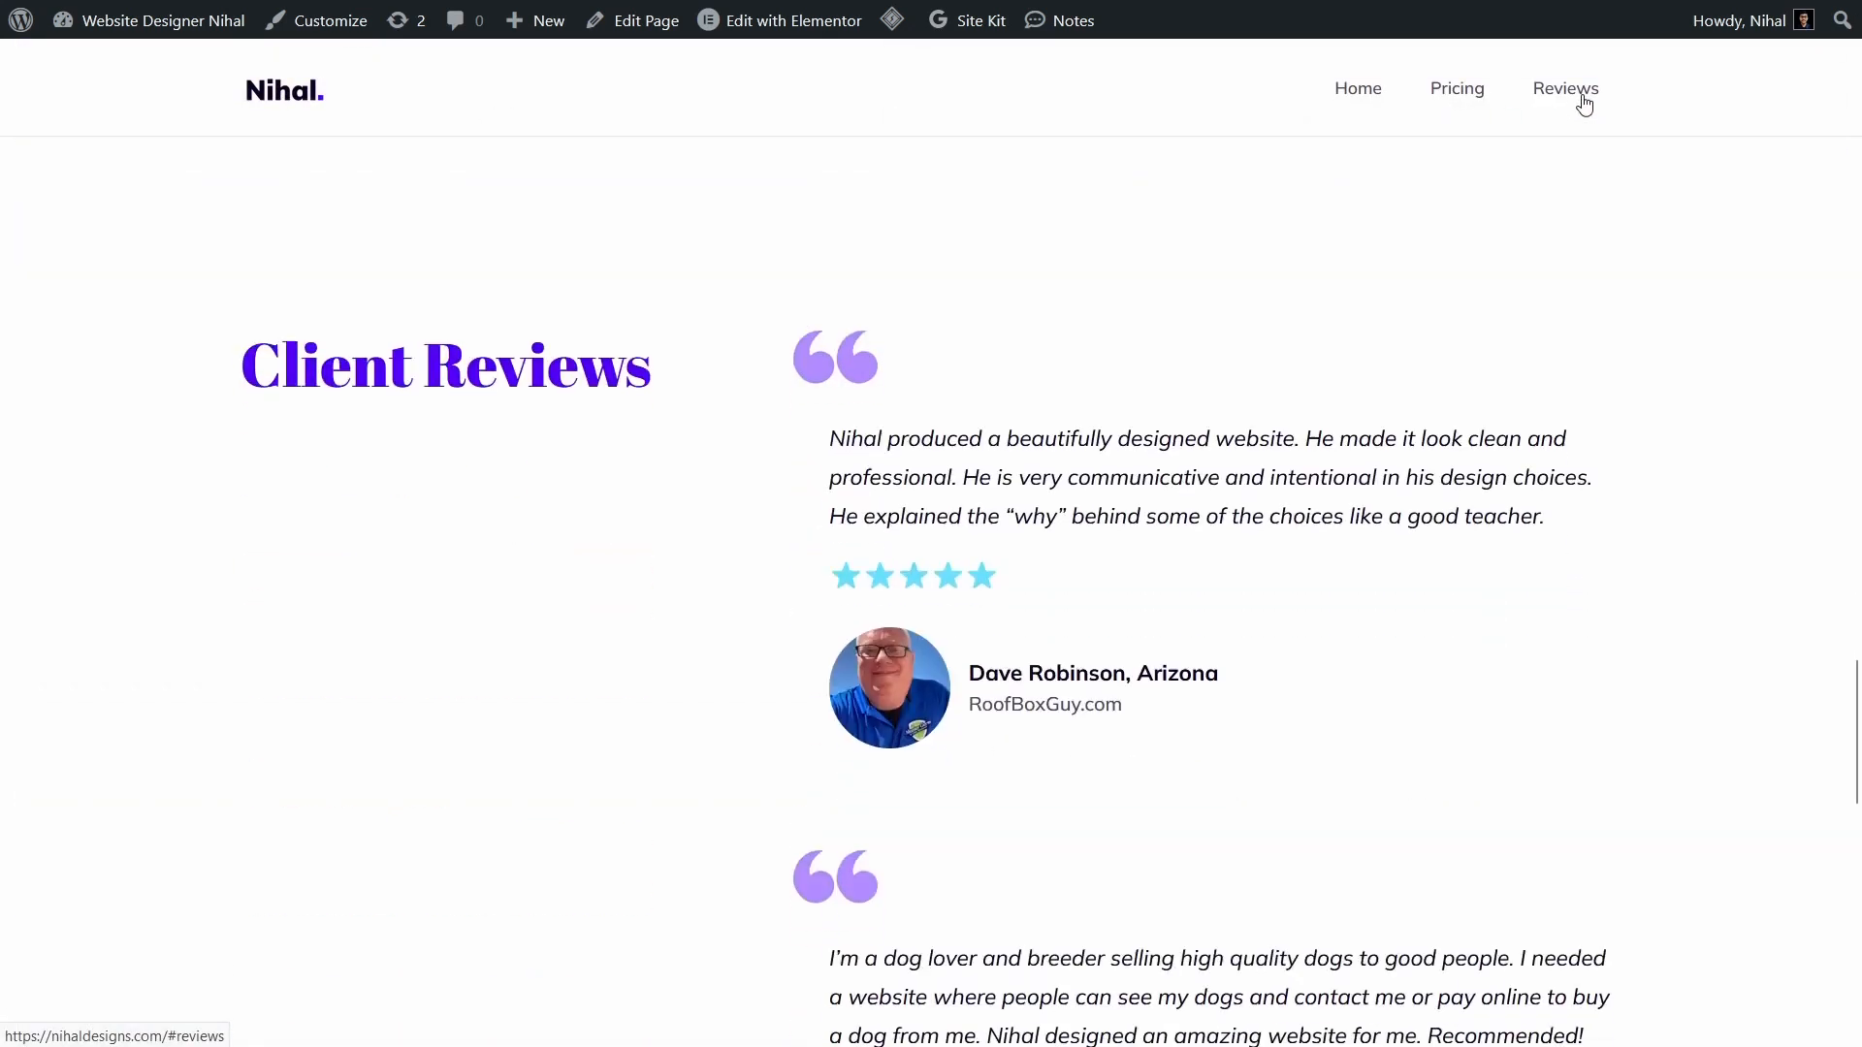